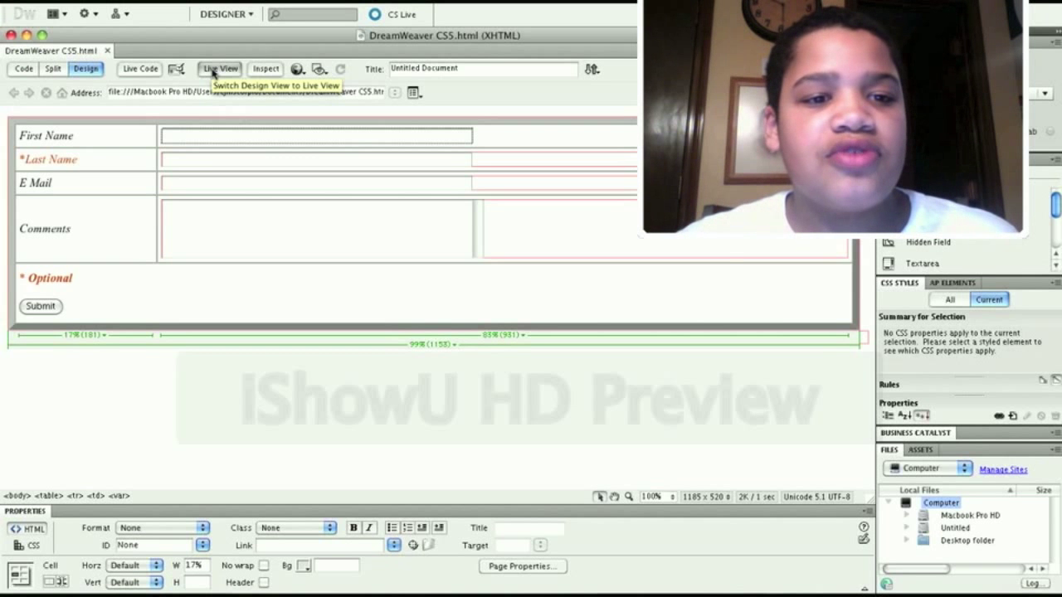
Preview the existing contact form as a live web page.
left_click(220, 69)
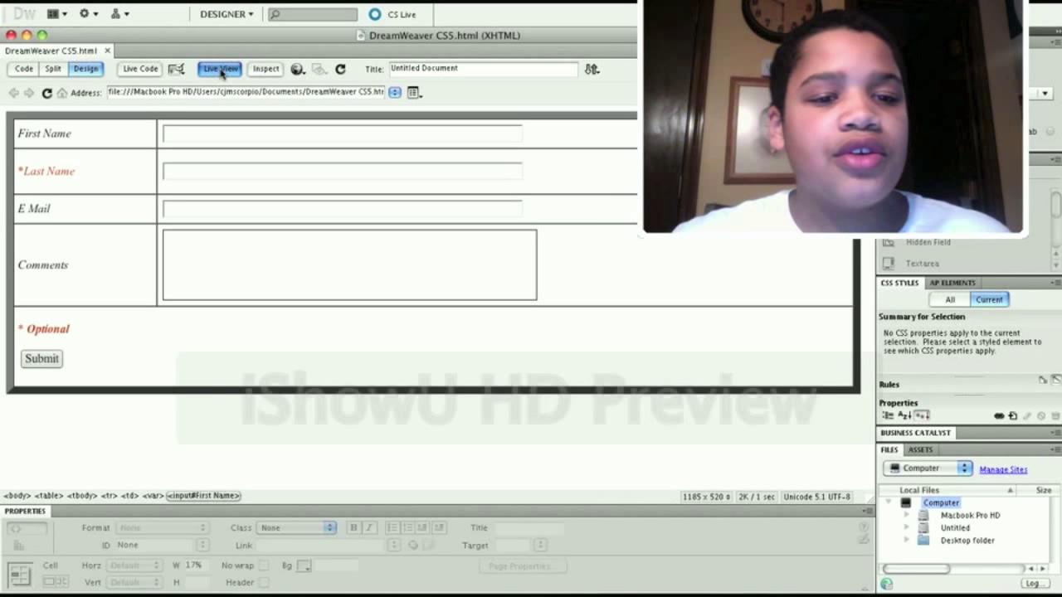
type("ti54oghohgt.")
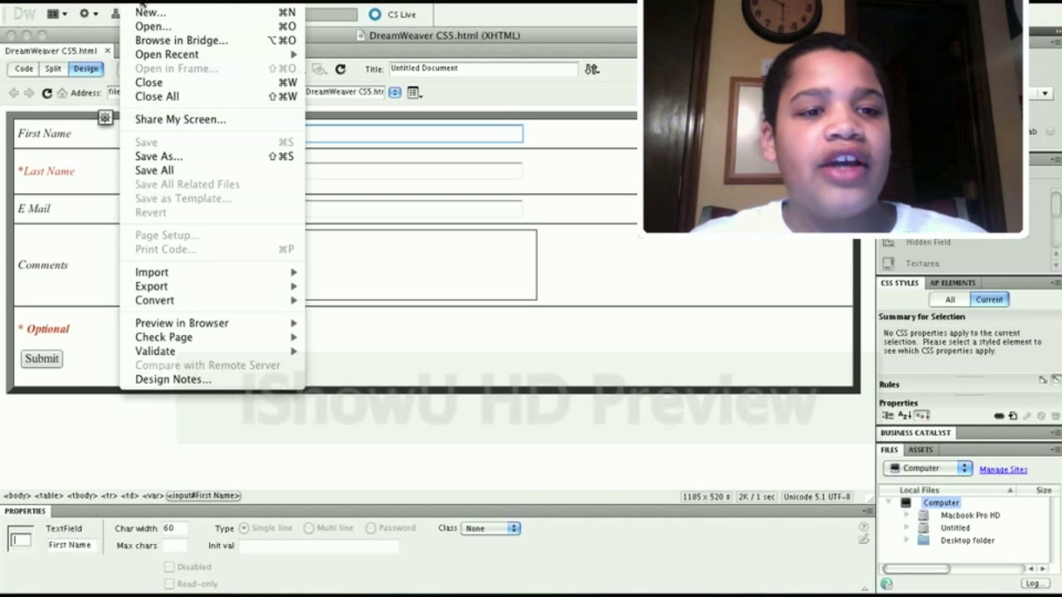
Create a new blank HTML page, Untitled-1, from File > New.
left_click(153, 12)
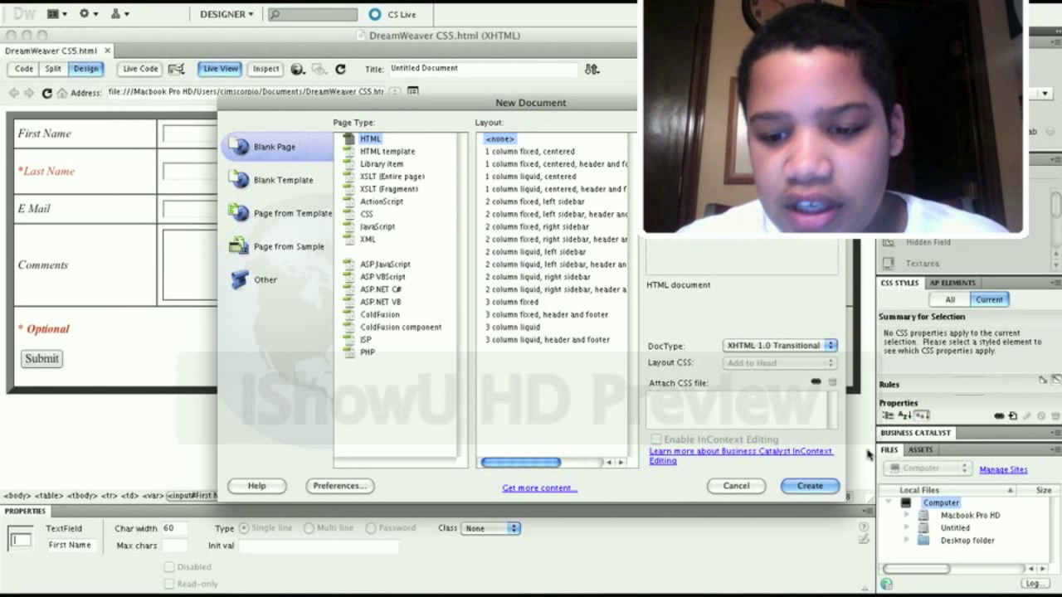
left_click(810, 486)
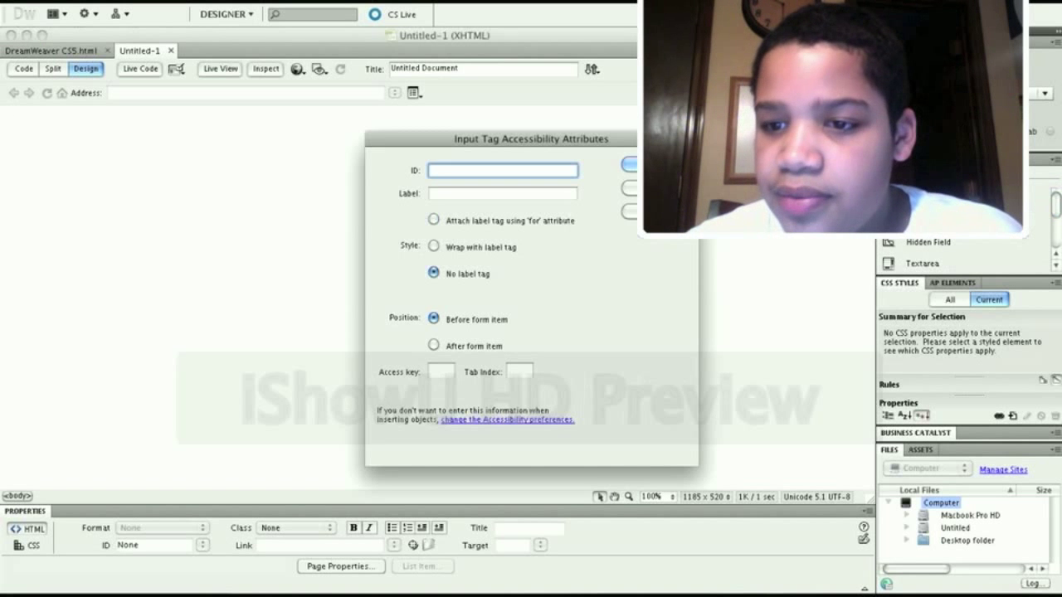
Insert a text field with ID Name and label First Name into the form.
left_click(501, 170)
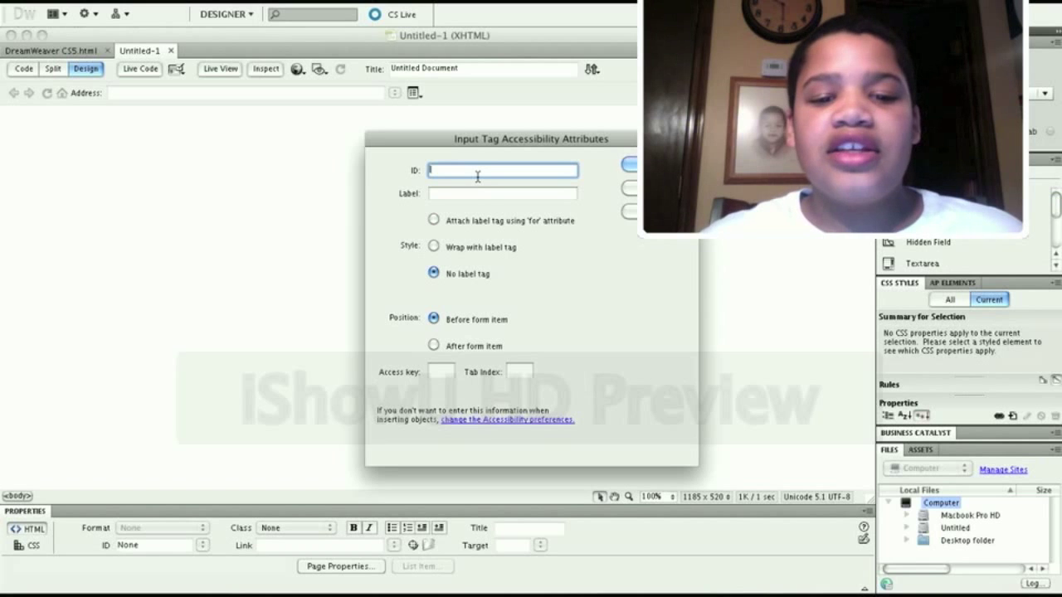
type("Name")
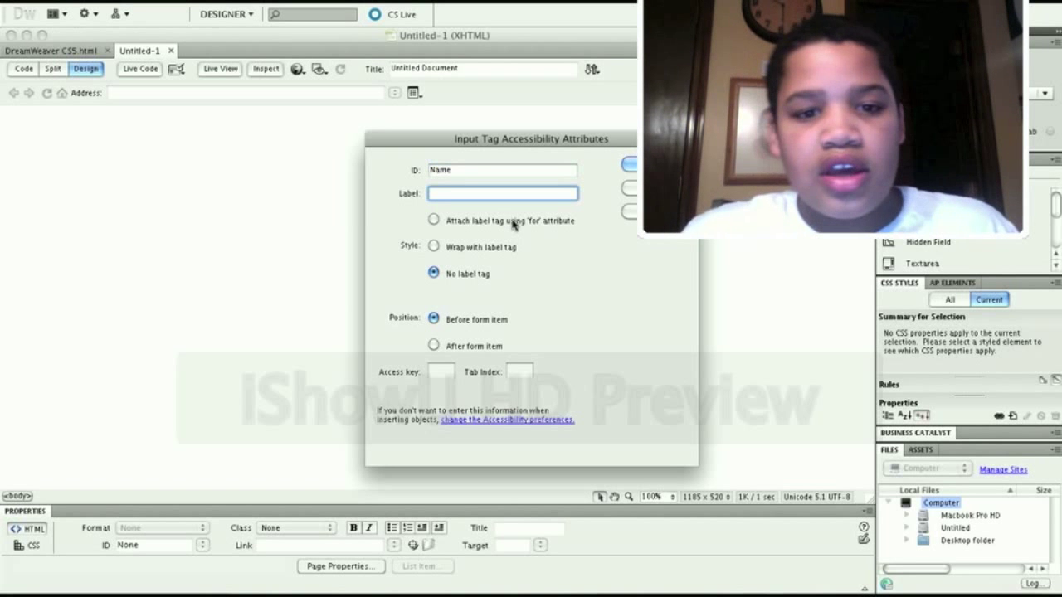
type("R")
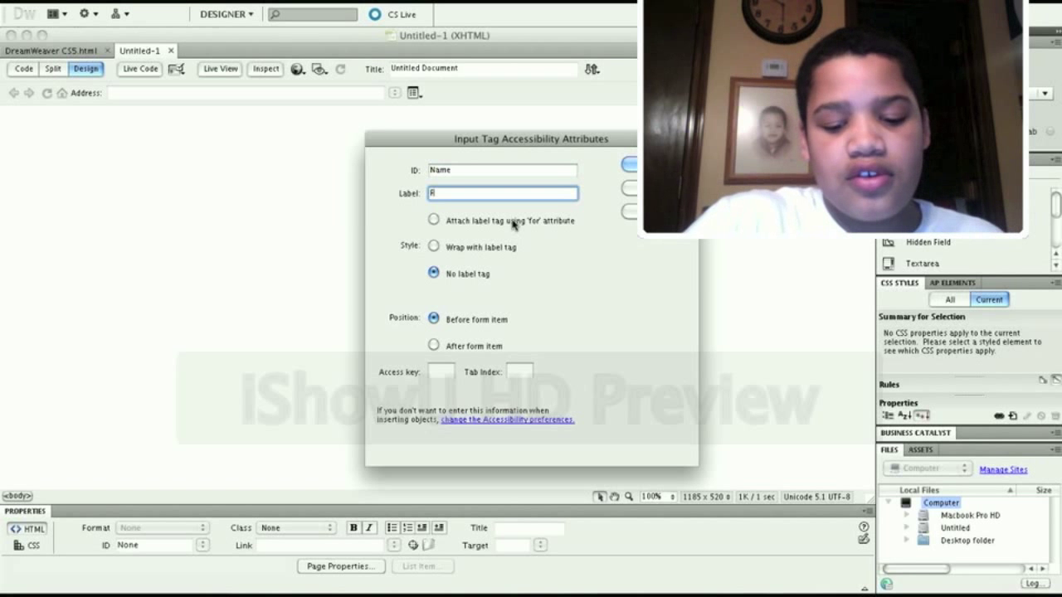
type("First Nam")
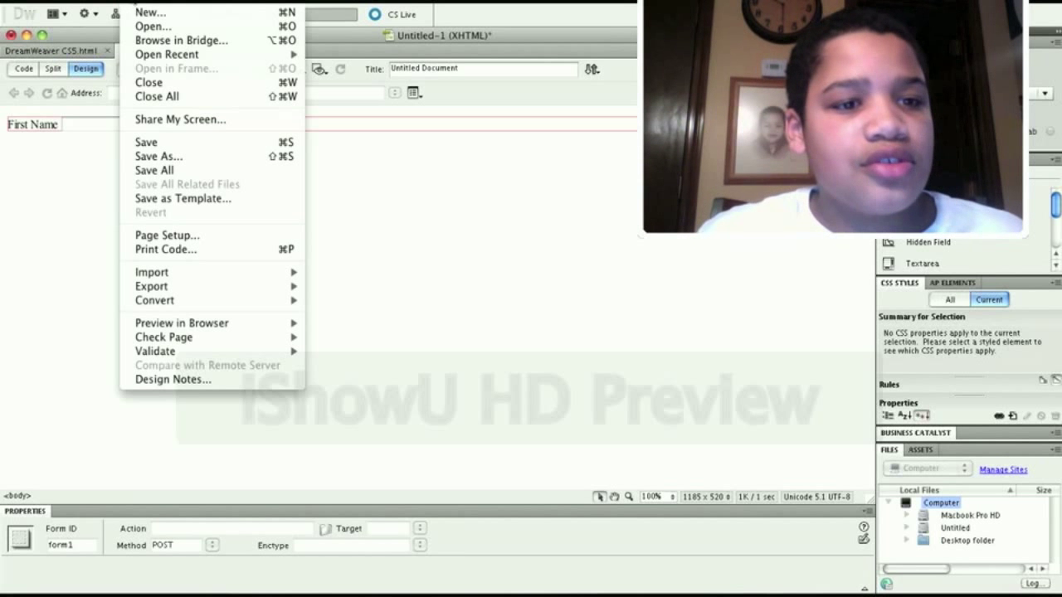
left_click(256, 188)
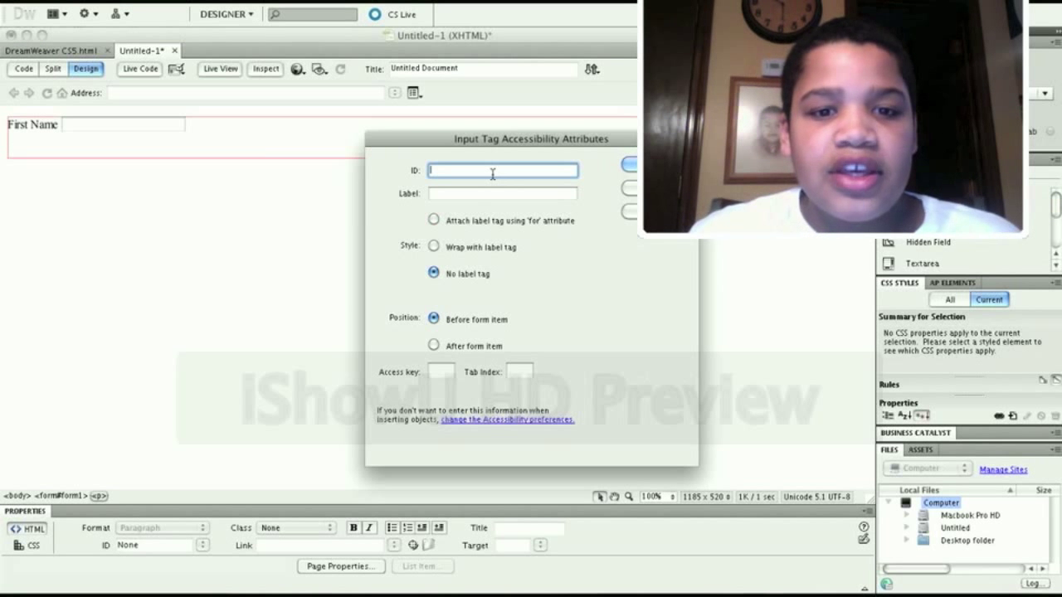
Insert Last Name, Phone and Email Address text fields with matching IDs and labels.
type("N")
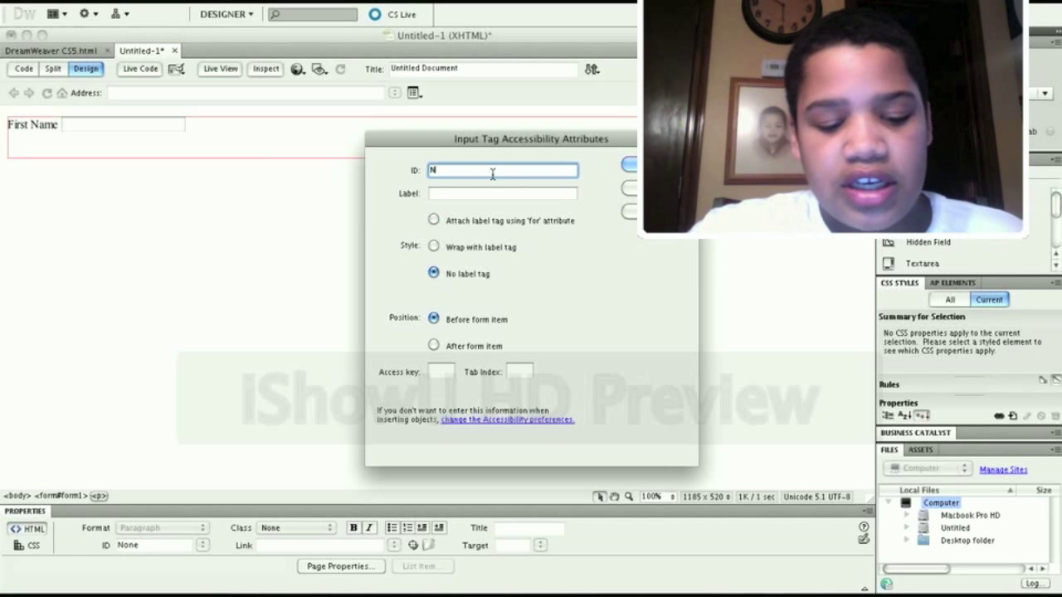
type("ame")
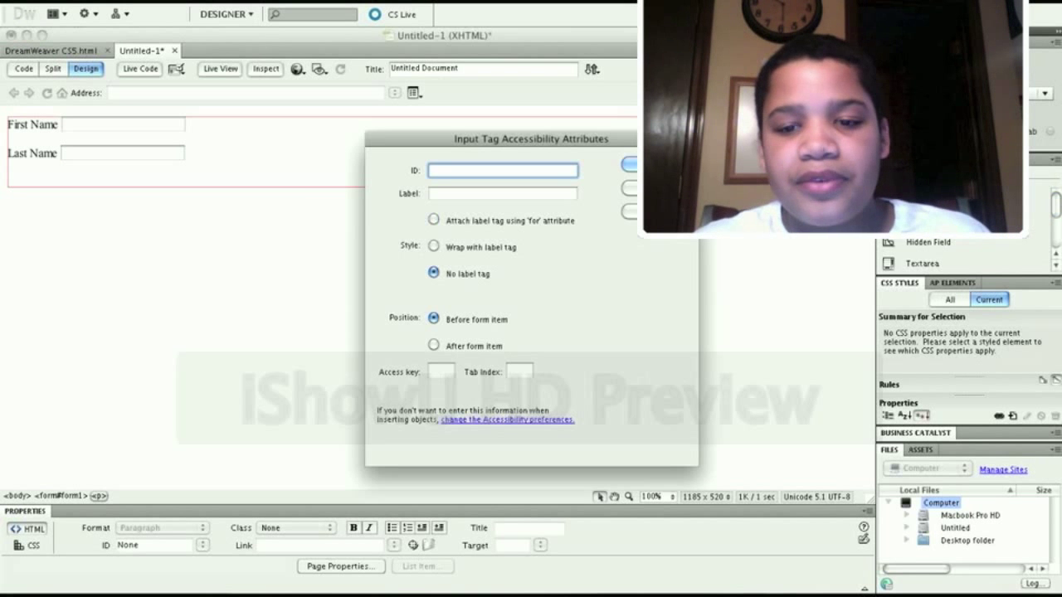
mouse_move(544, 219)
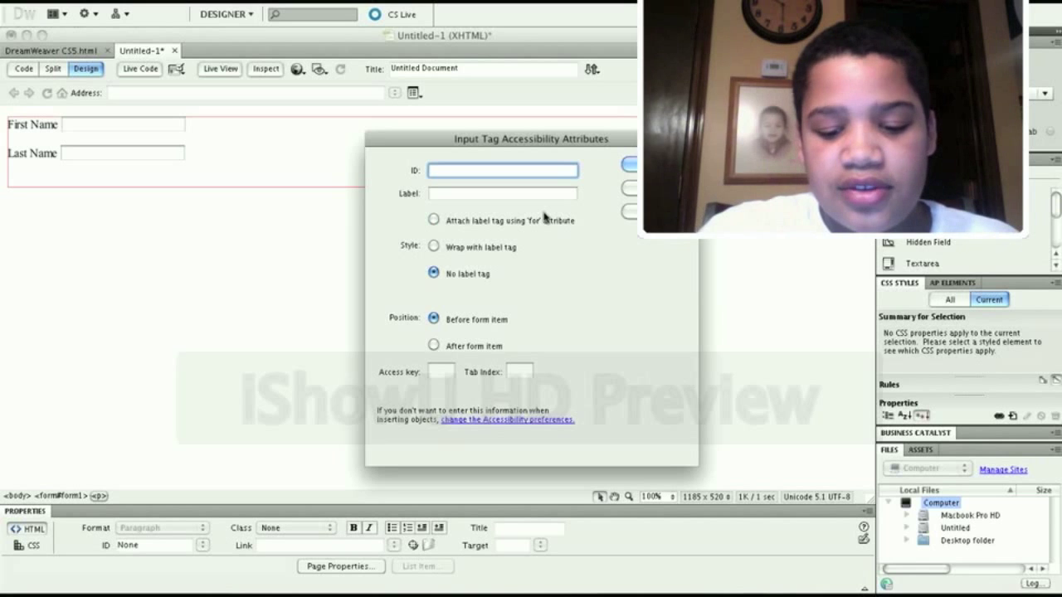
type("Phone")
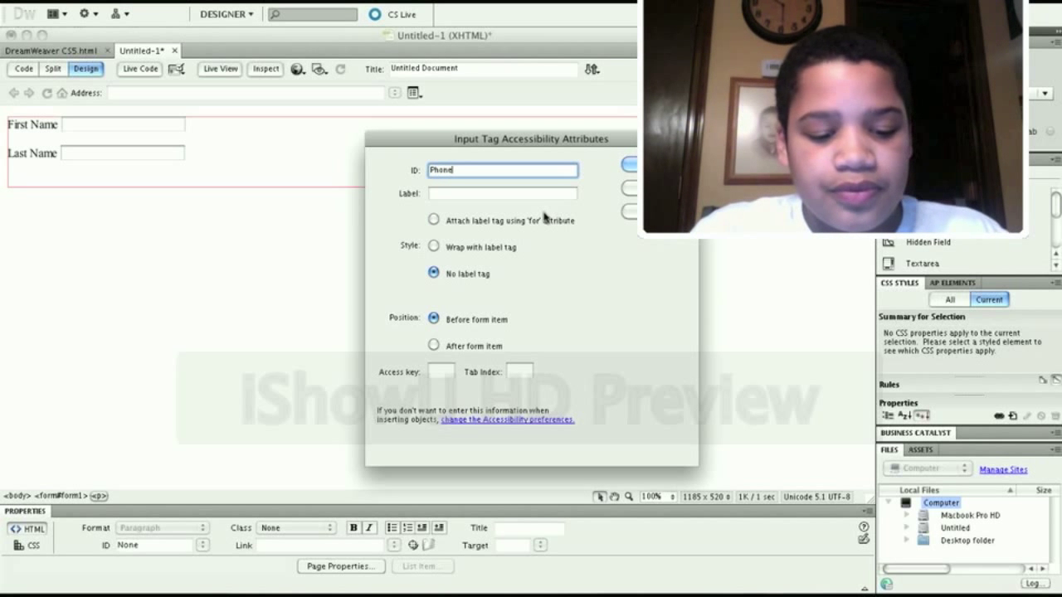
type("P")
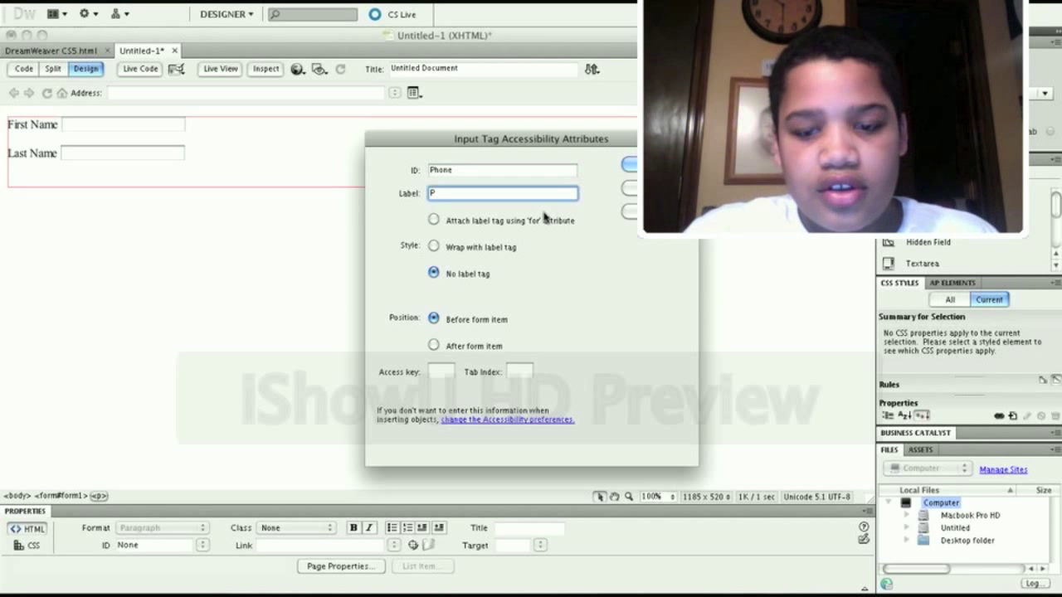
type("hone")
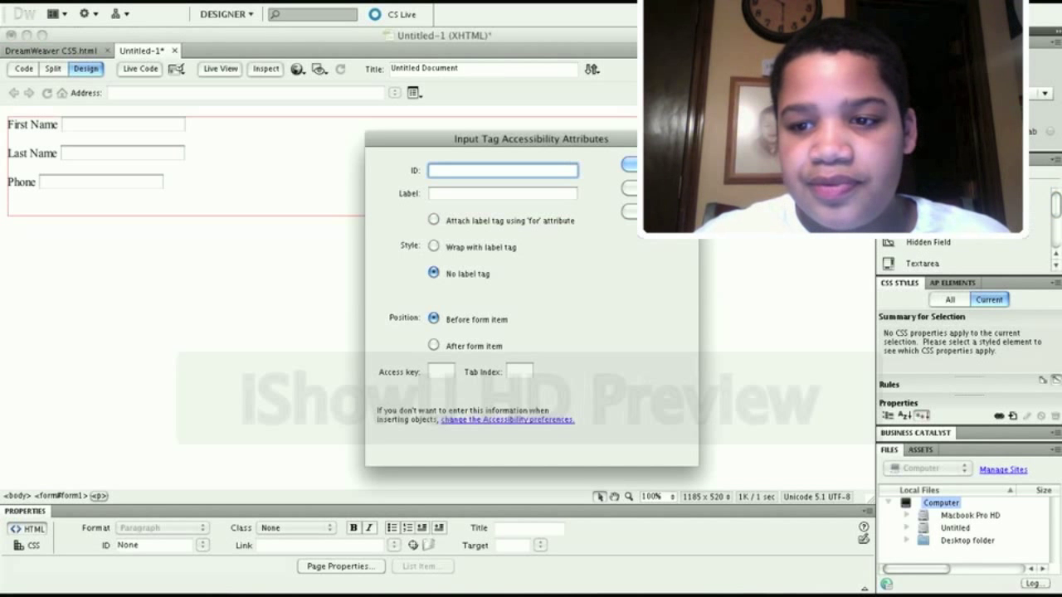
type("Email")
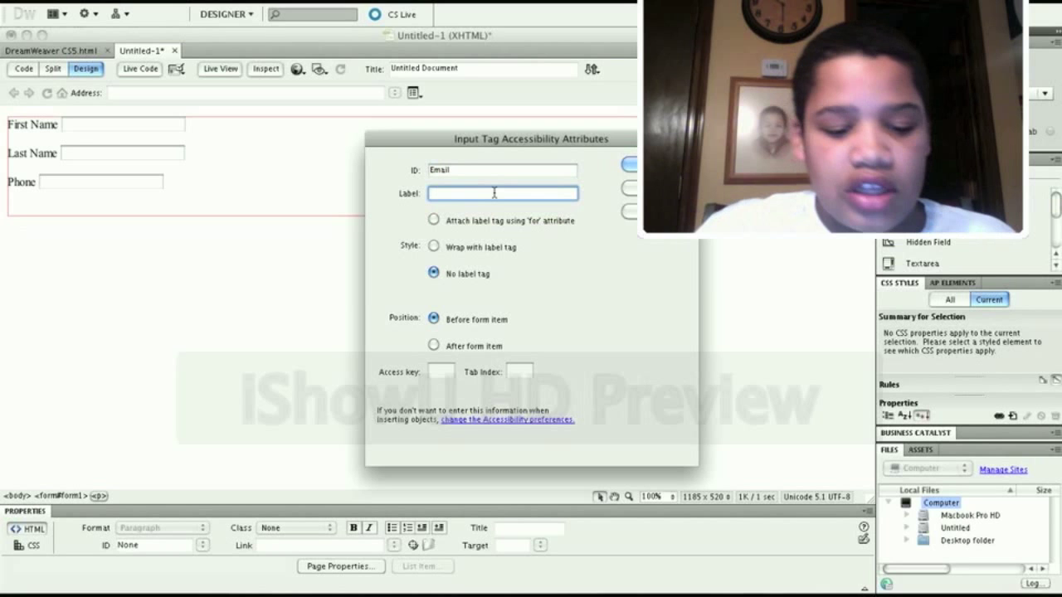
type("Email A")
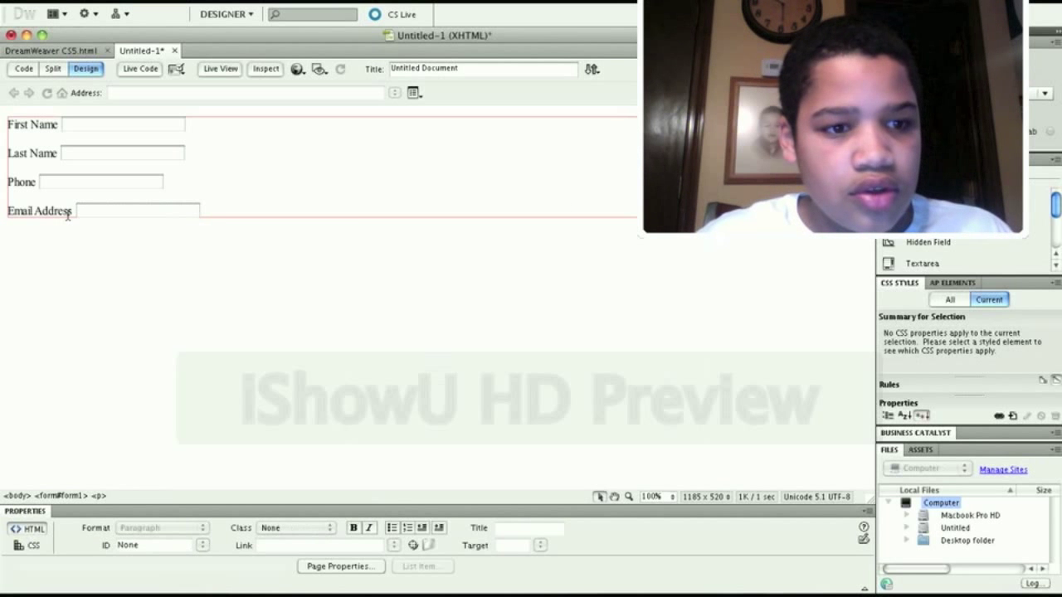
right_click(50, 209)
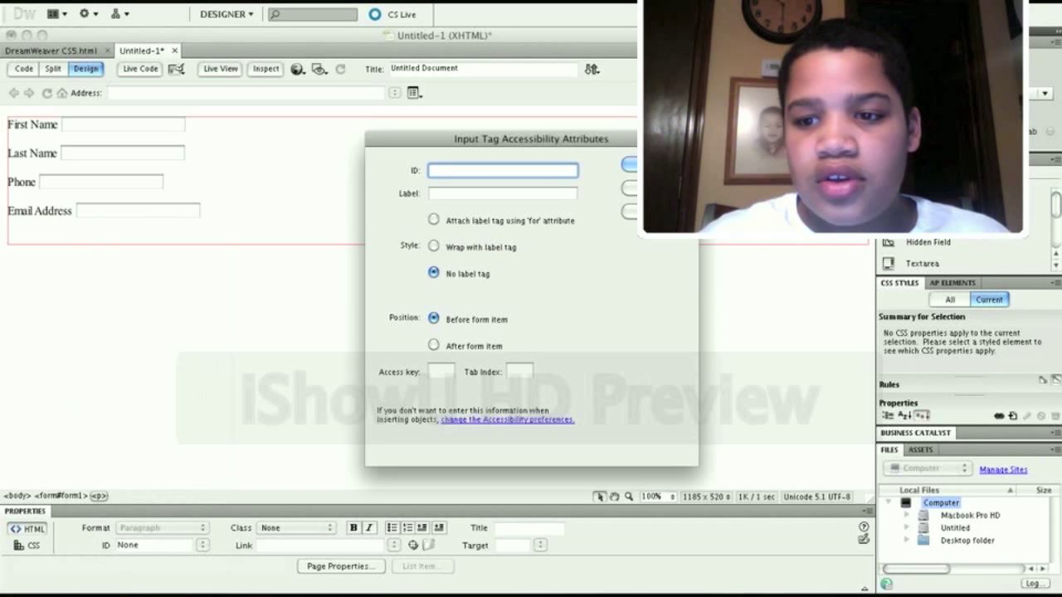
Insert a text field with ID Comment and label Comment Here below Email Address.
left_click(501, 170)
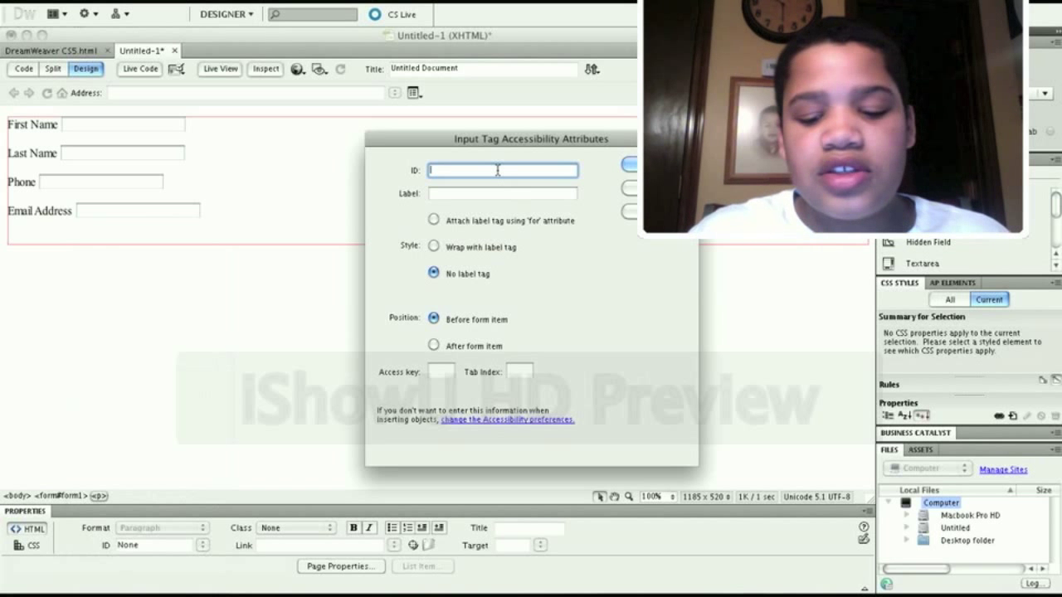
type("Comment")
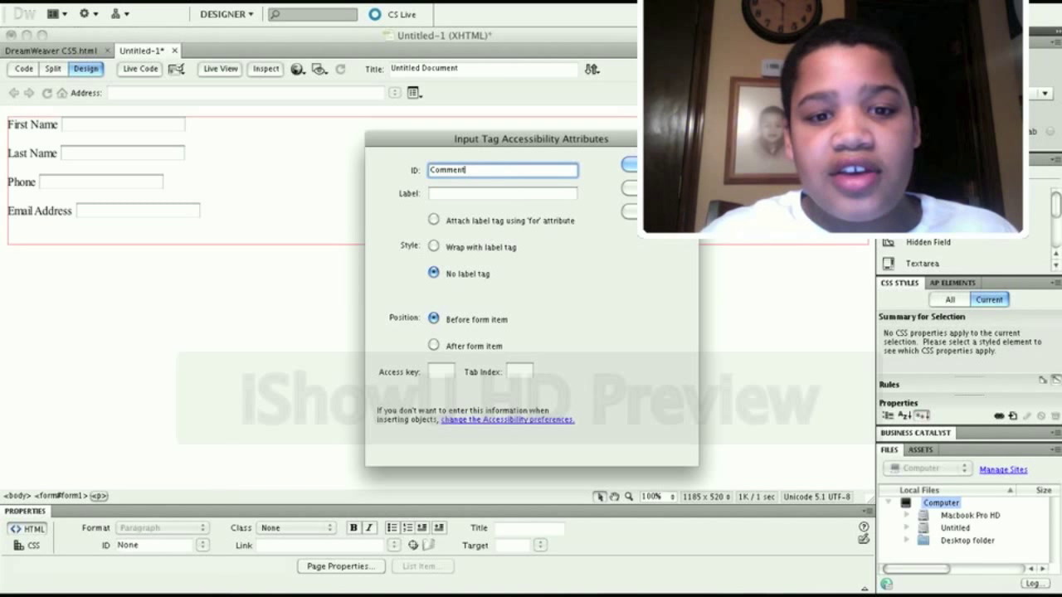
left_click(501, 193)
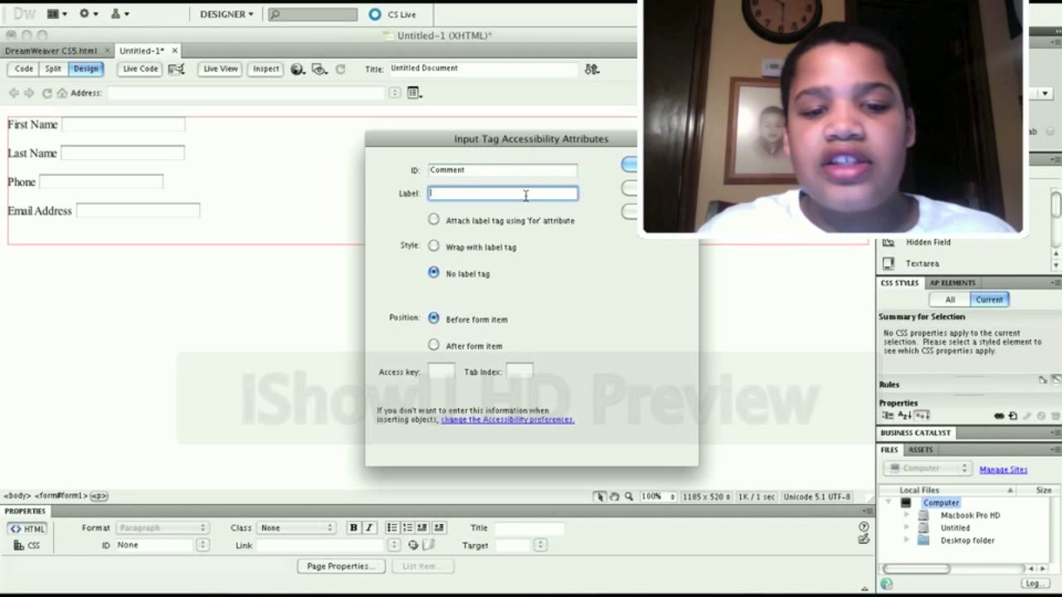
type("Comment Here")
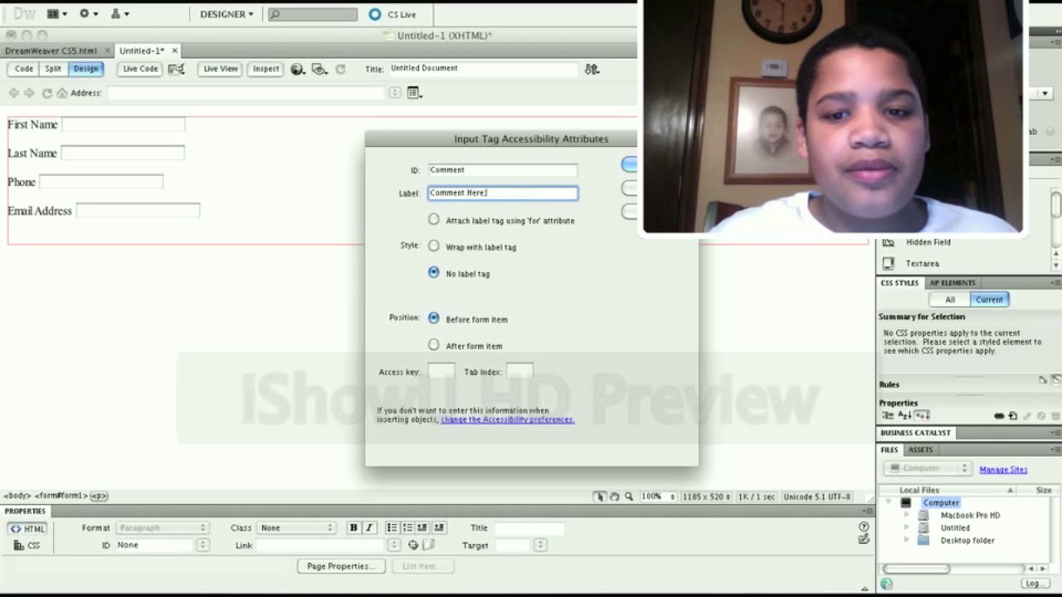
left_click(631, 165)
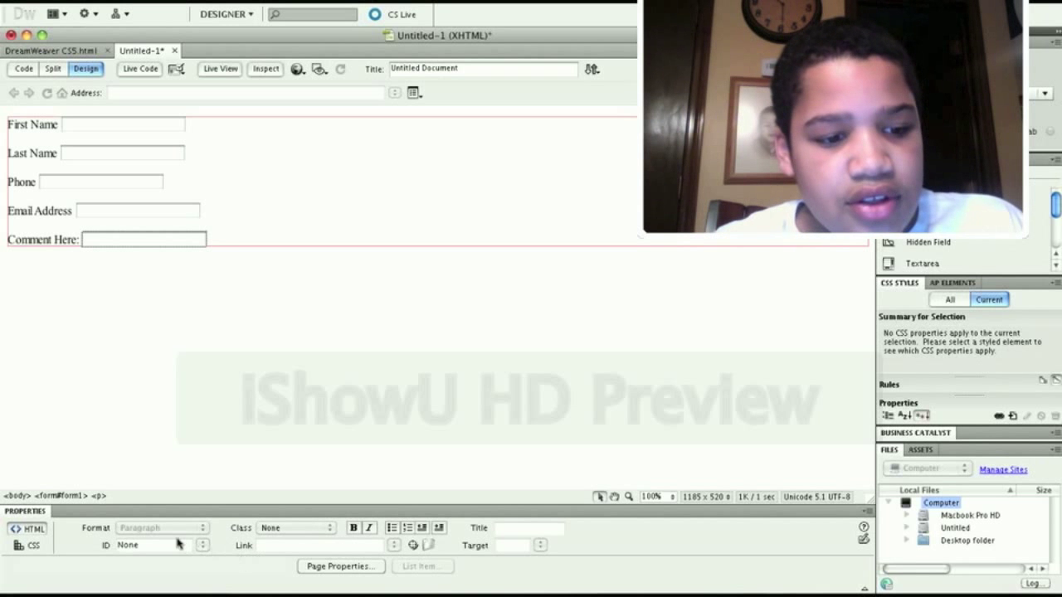
Make the Comment field a multi-line text area with Char width 50.
left_click(328, 547)
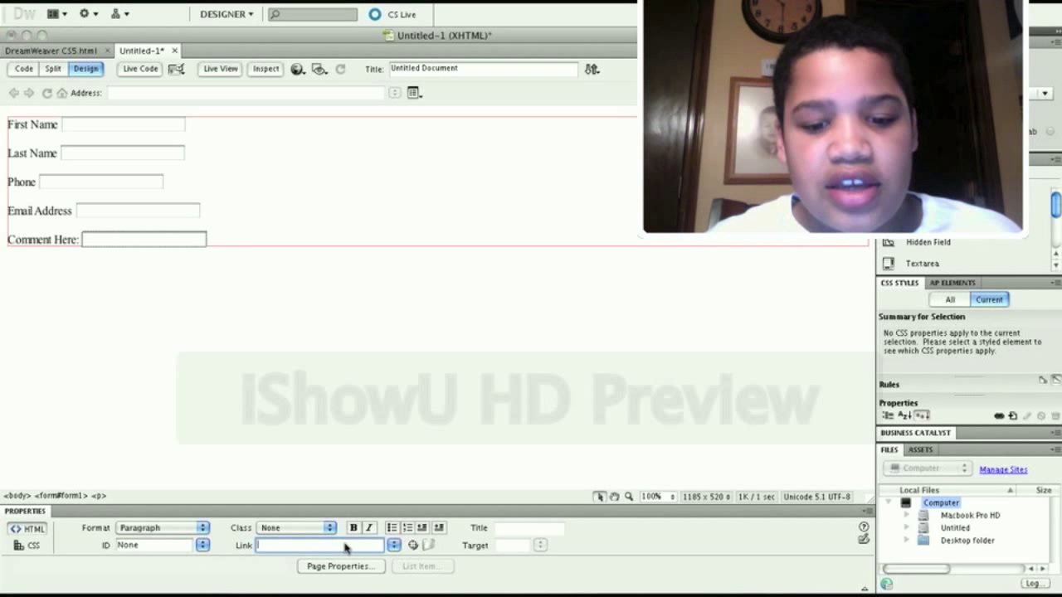
left_click(325, 528)
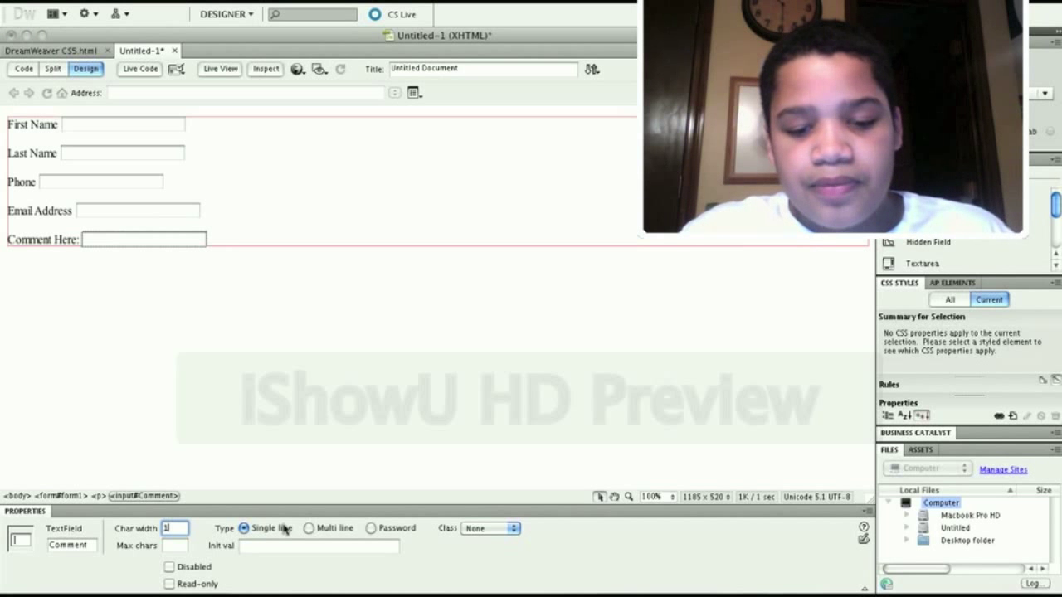
type("50")
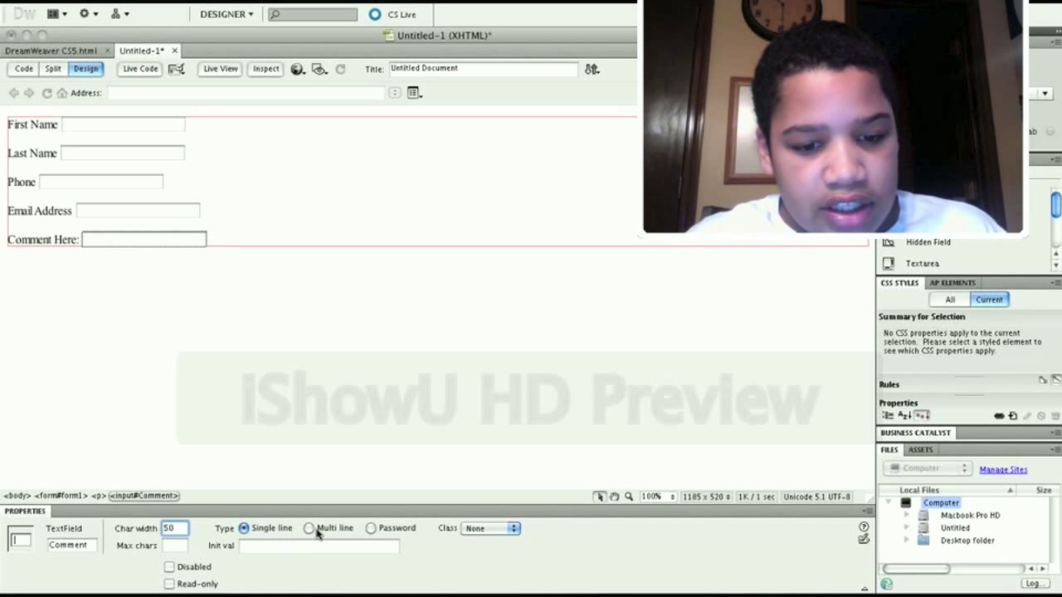
left_click(310, 527)
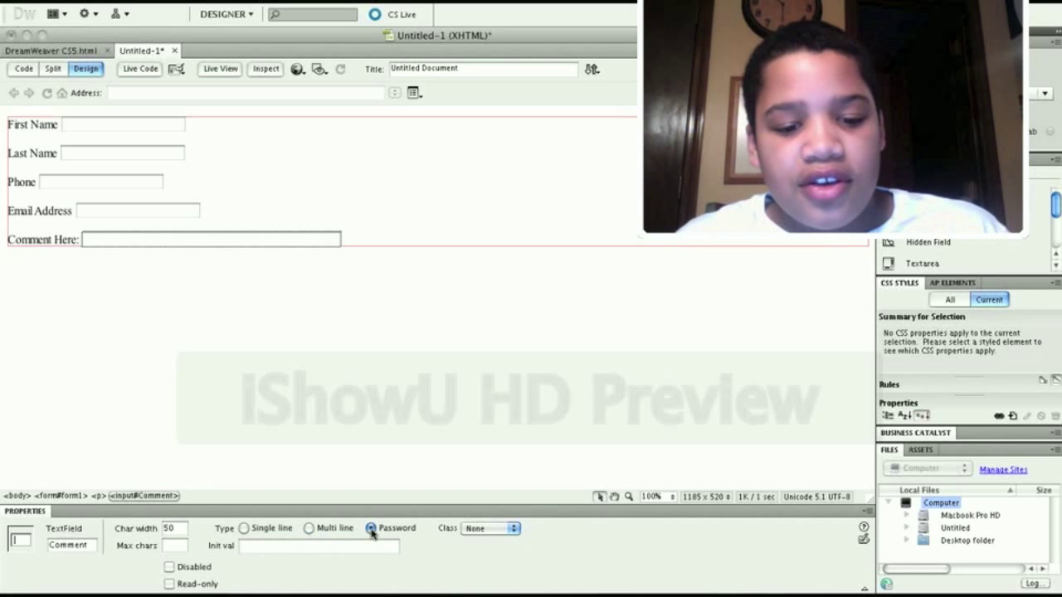
left_click(306, 527)
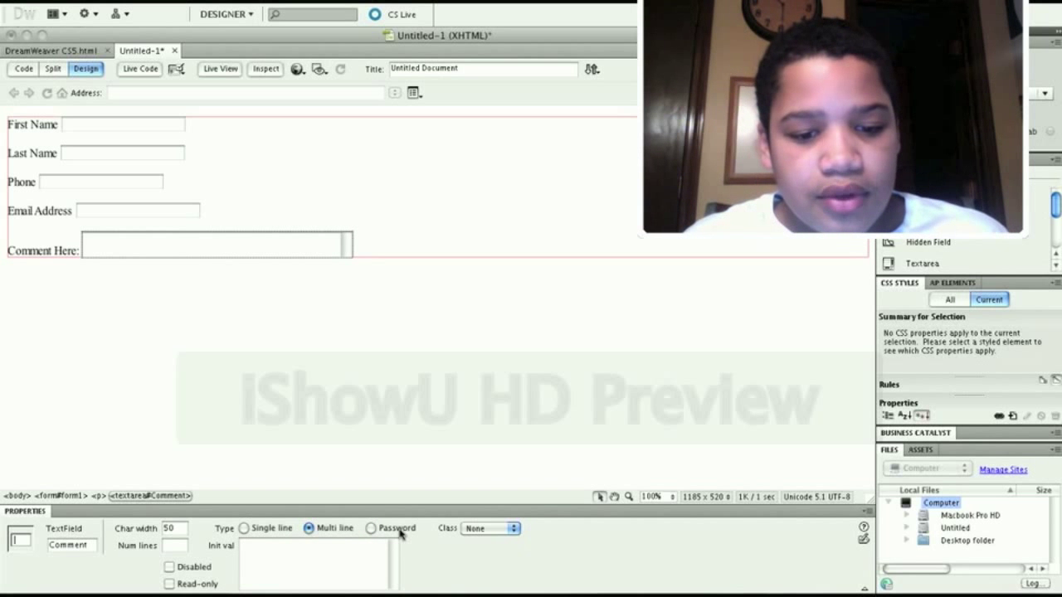
left_click(509, 527)
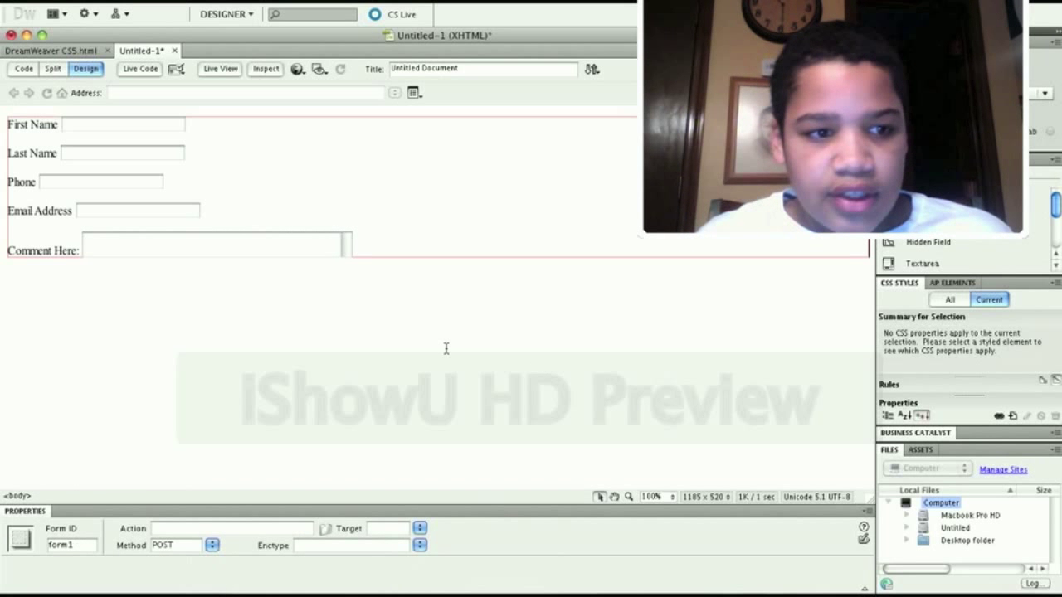
left_click(208, 248)
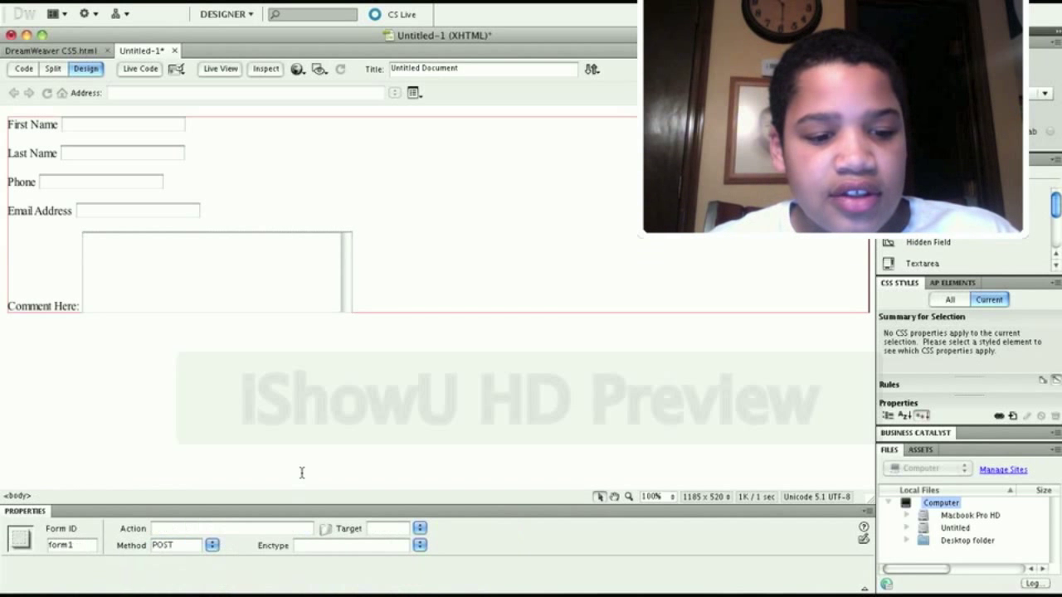
left_click(154, 264)
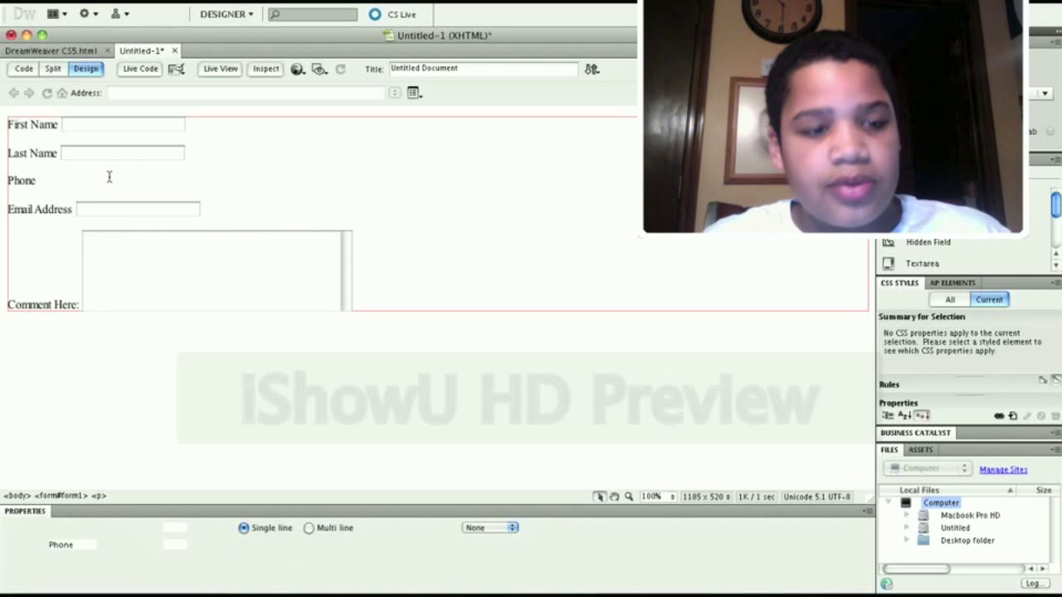
left_click(103, 179)
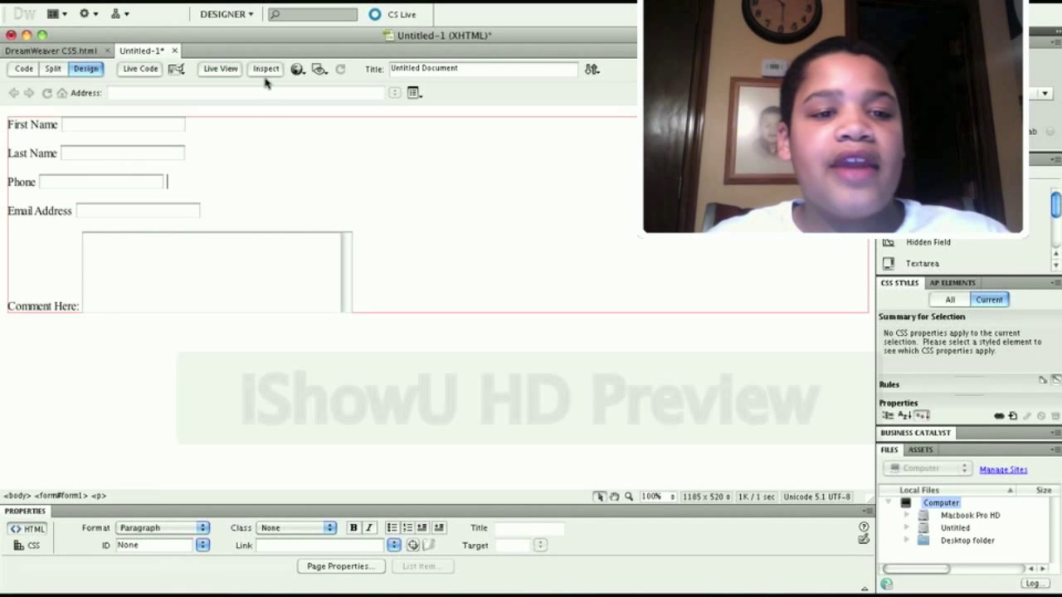
left_click(219, 70)
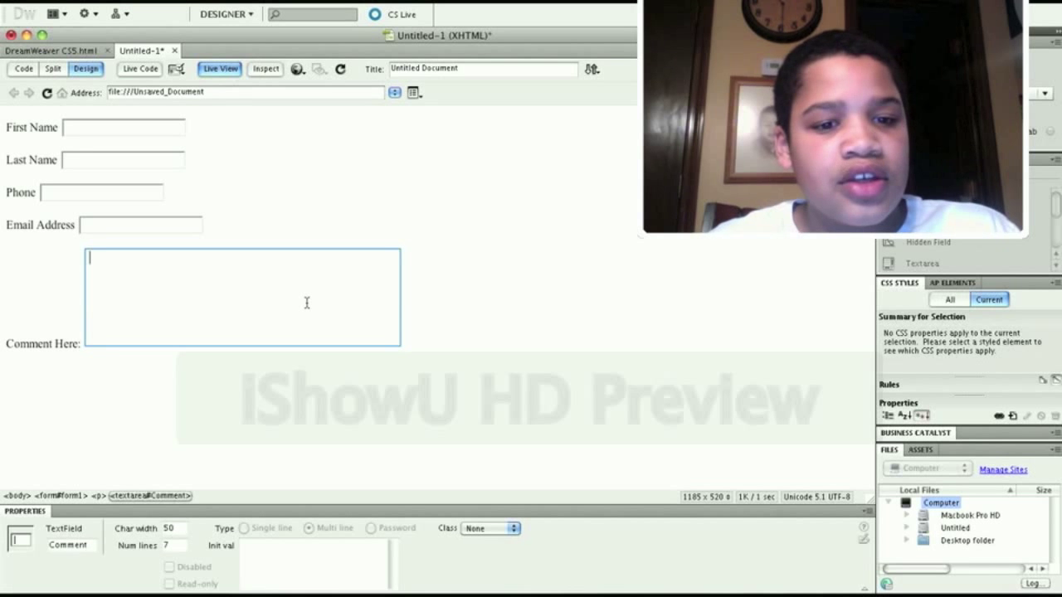
type("hfuerfhuir3")
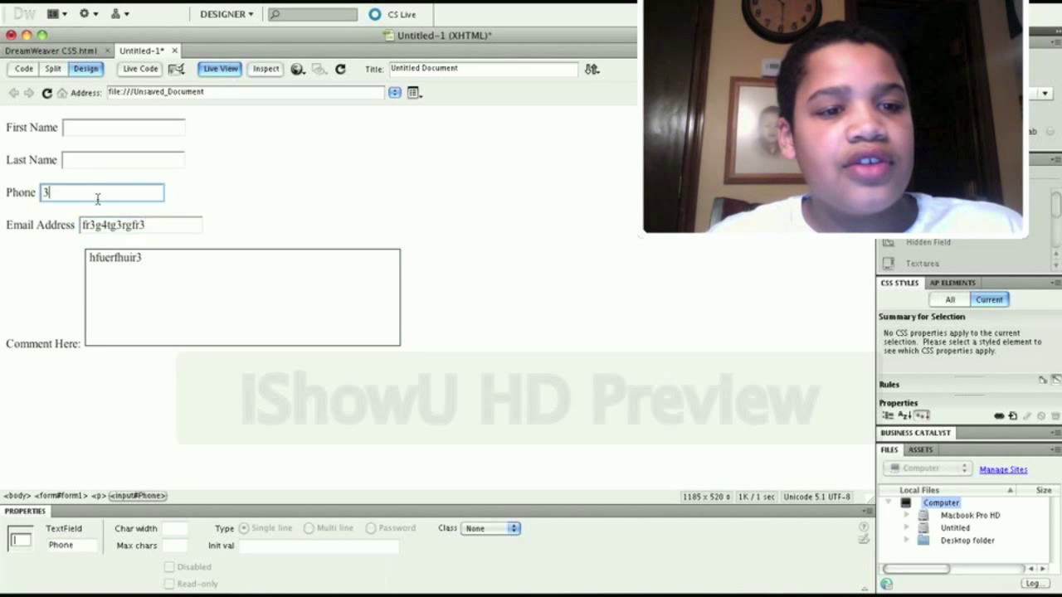
left_click(219, 70)
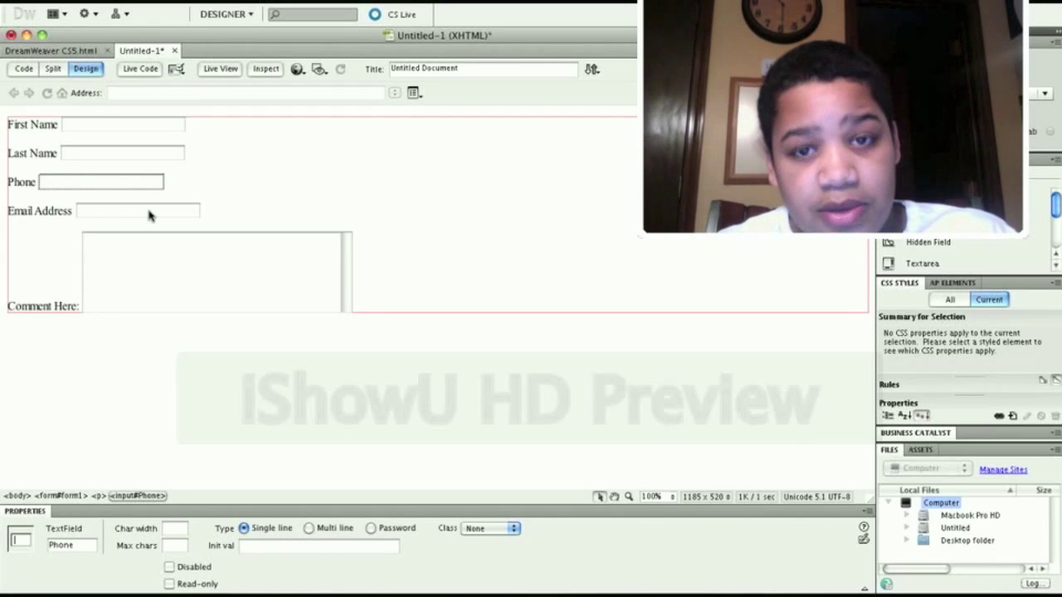
Insert a button with ID and label Submit beneath the comment box.
left_click(405, 283)
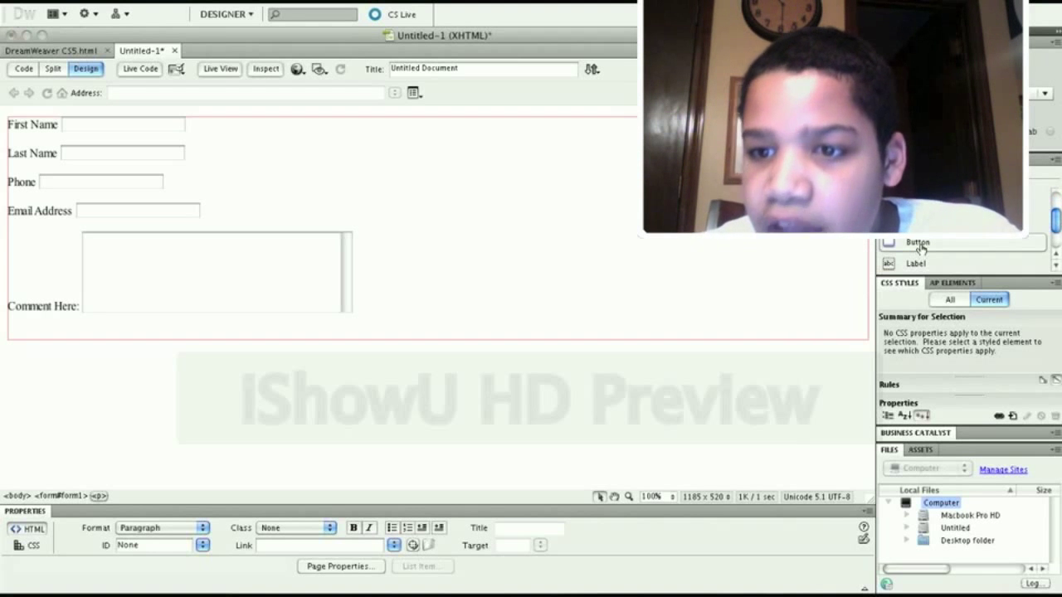
left_click(890, 242)
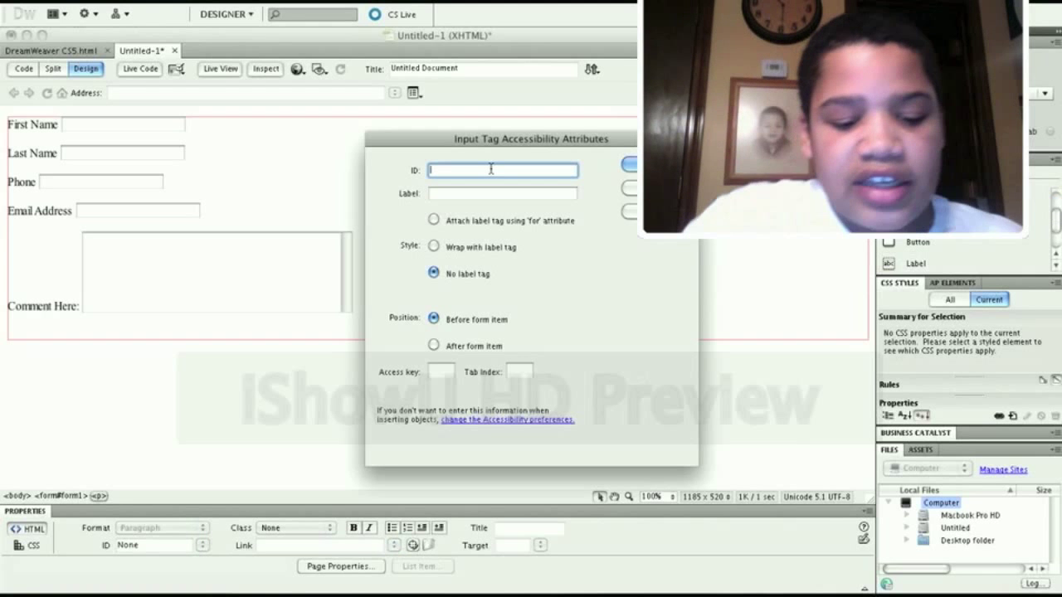
type("Submit")
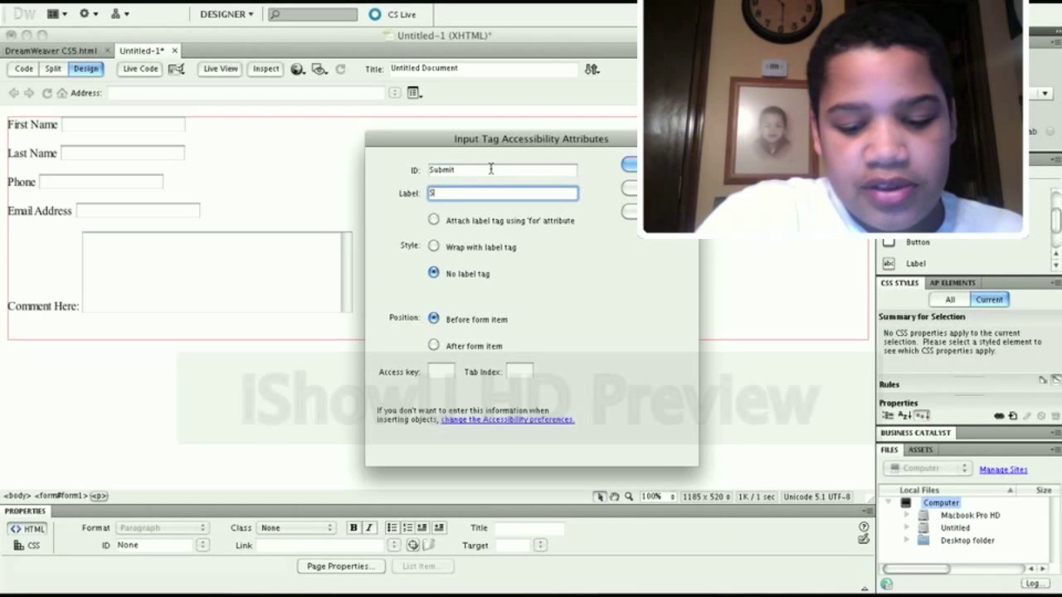
type("Submit")
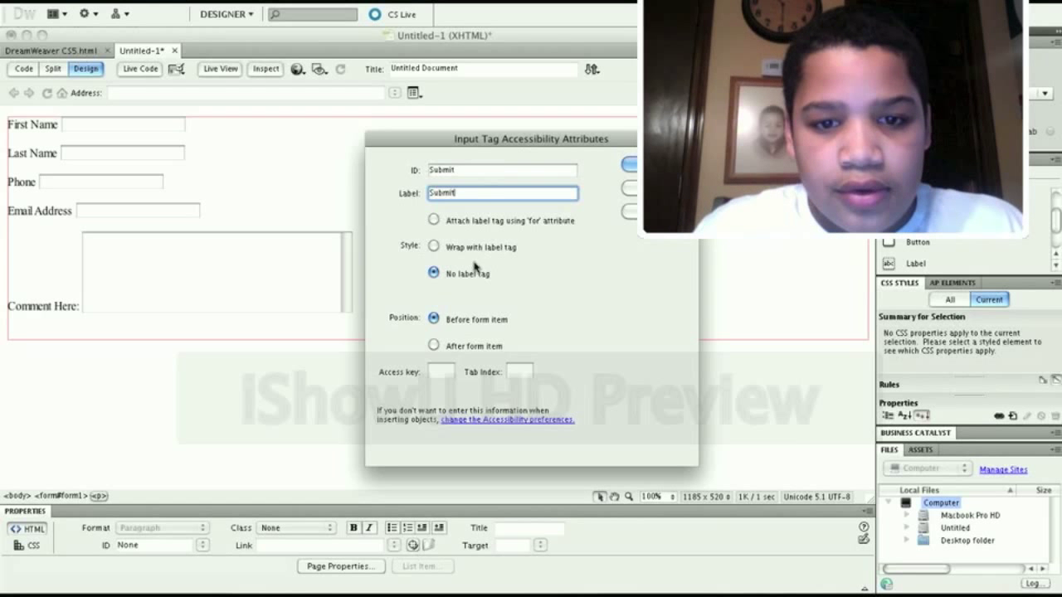
mouse_move(501, 302)
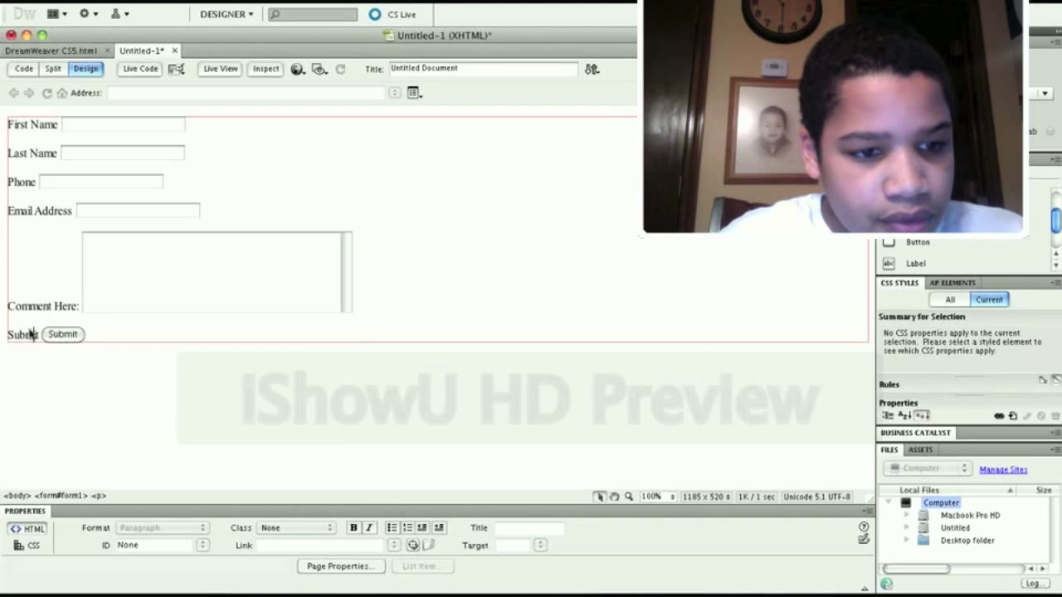
left_click(60, 335)
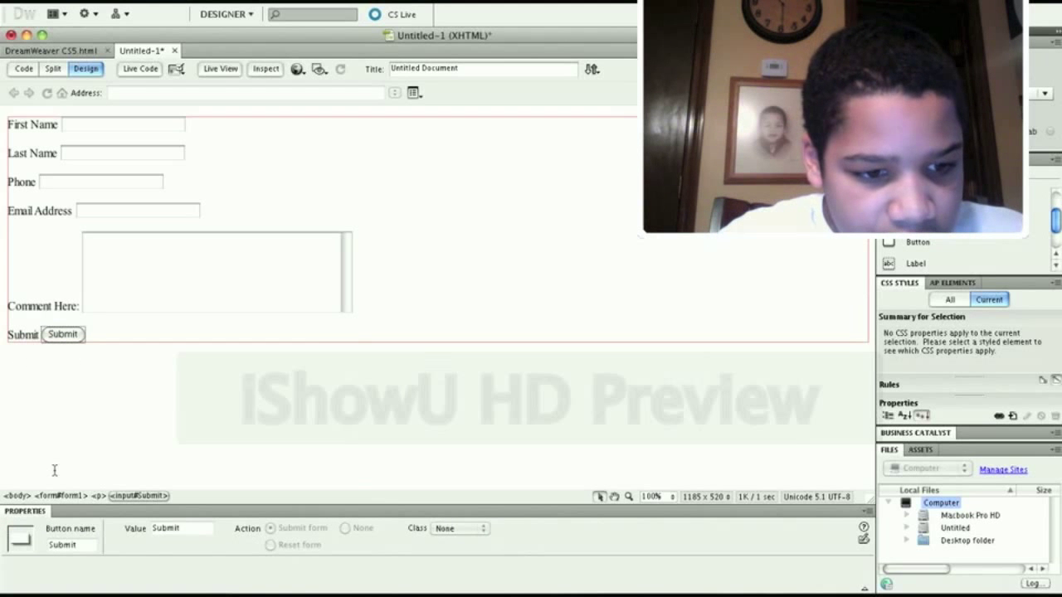
Leave the button's Class unchanged and delete the stray Submit label text.
left_click(463, 528)
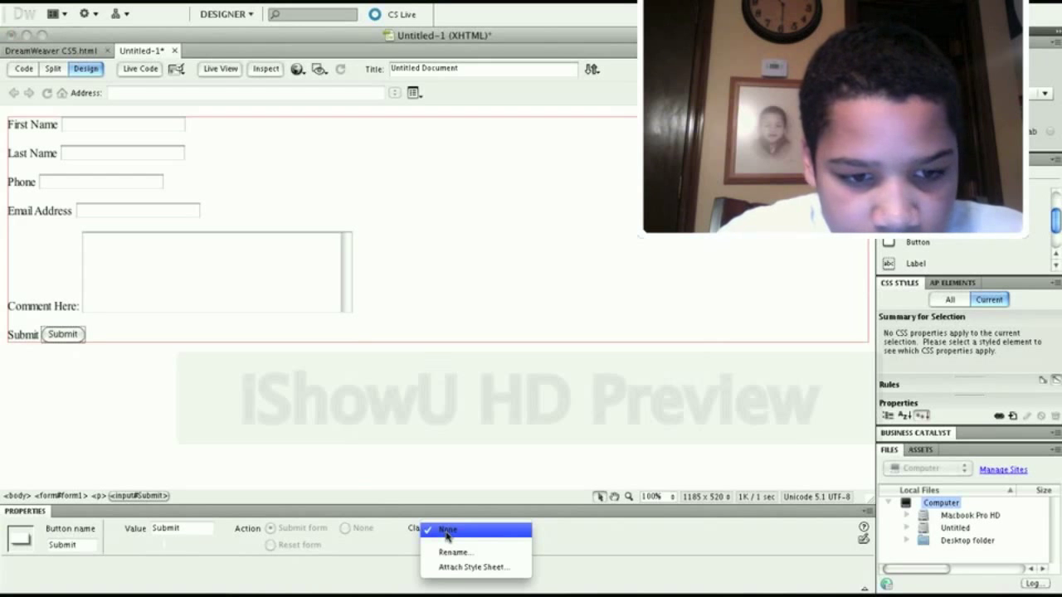
left_click(455, 527)
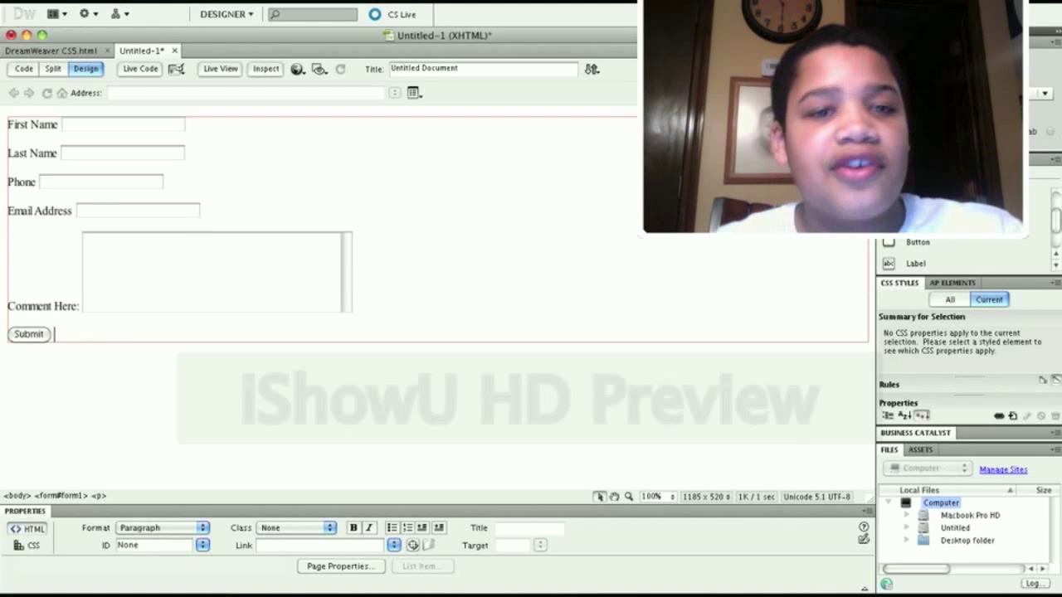
left_click(224, 15)
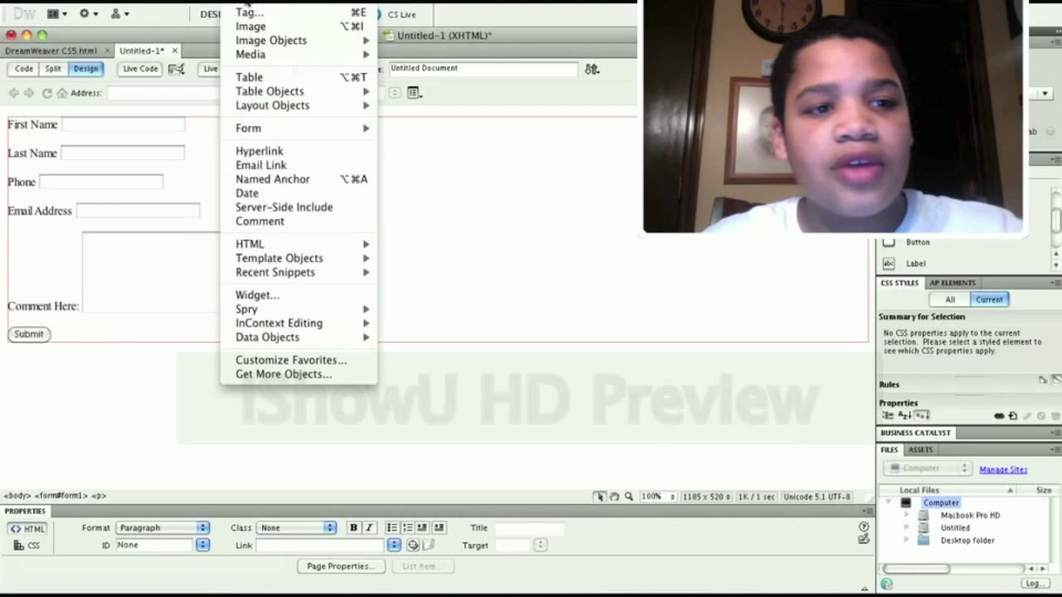
mouse_move(269, 92)
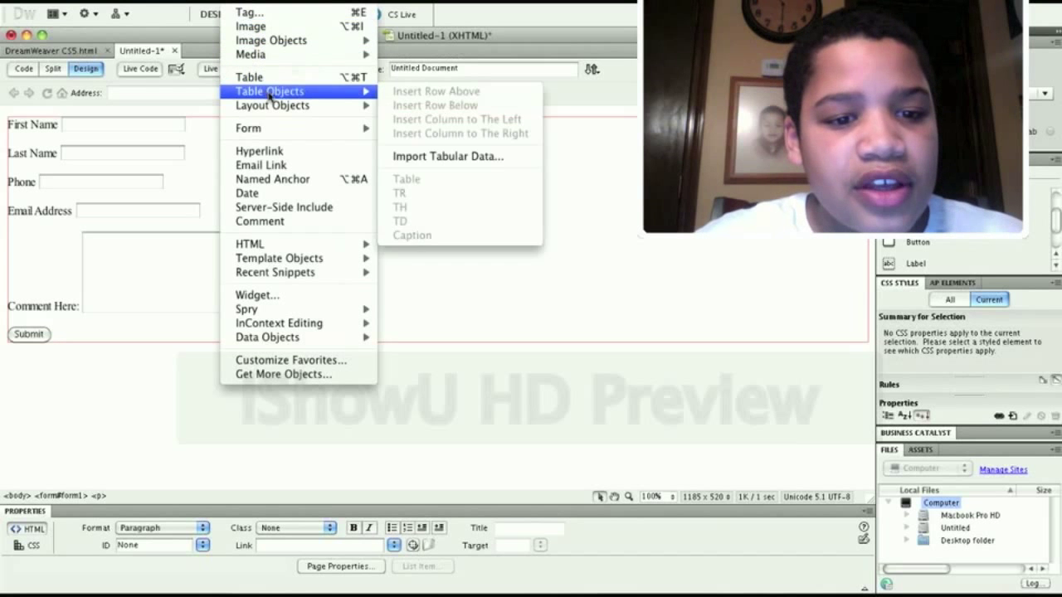
mouse_move(259, 151)
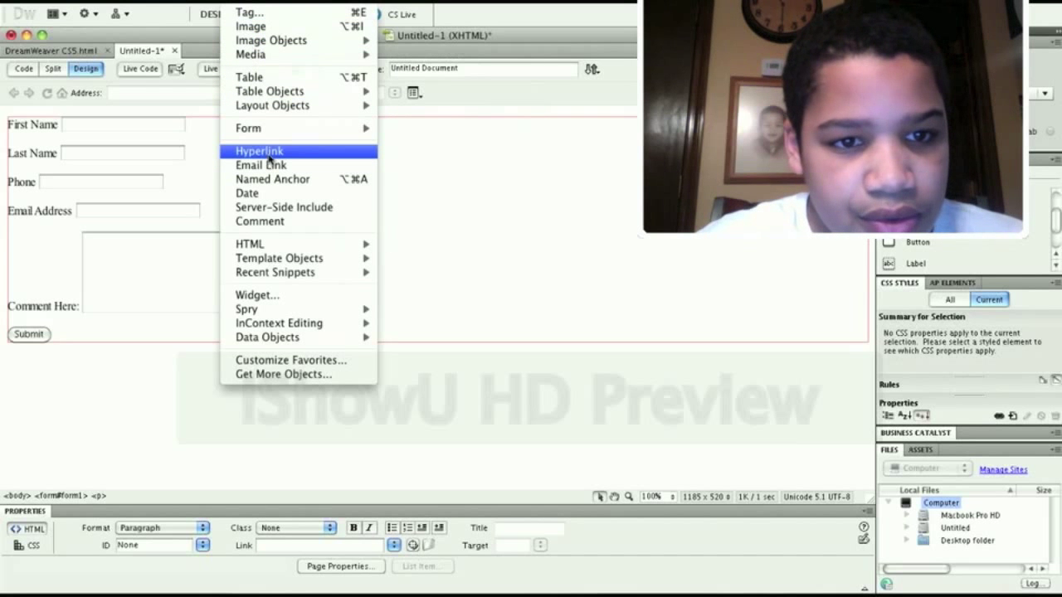
mouse_move(266, 166)
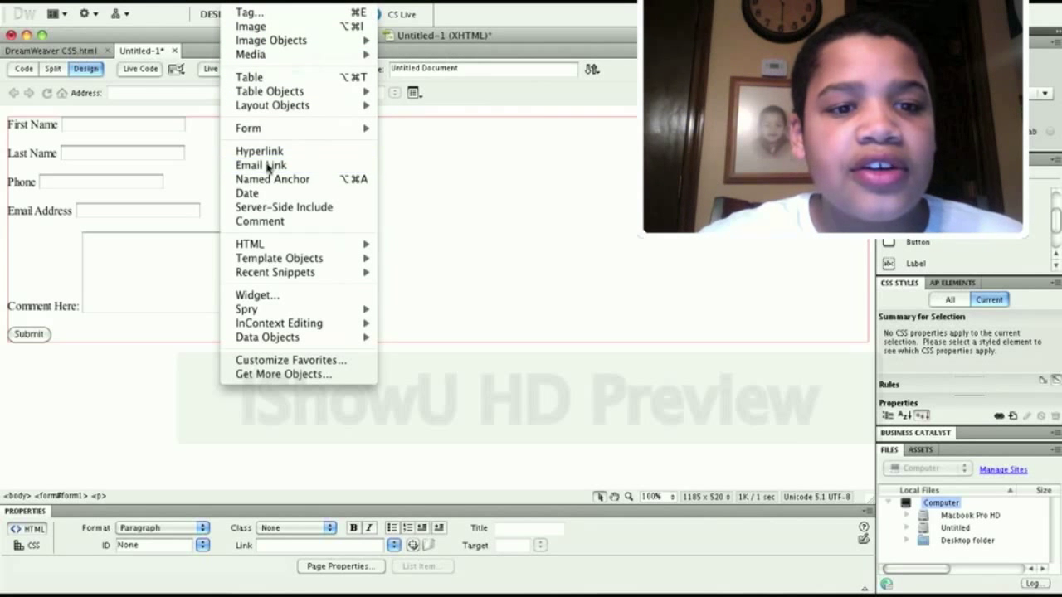
Insert an email link with Submit as its link text.
left_click(262, 166)
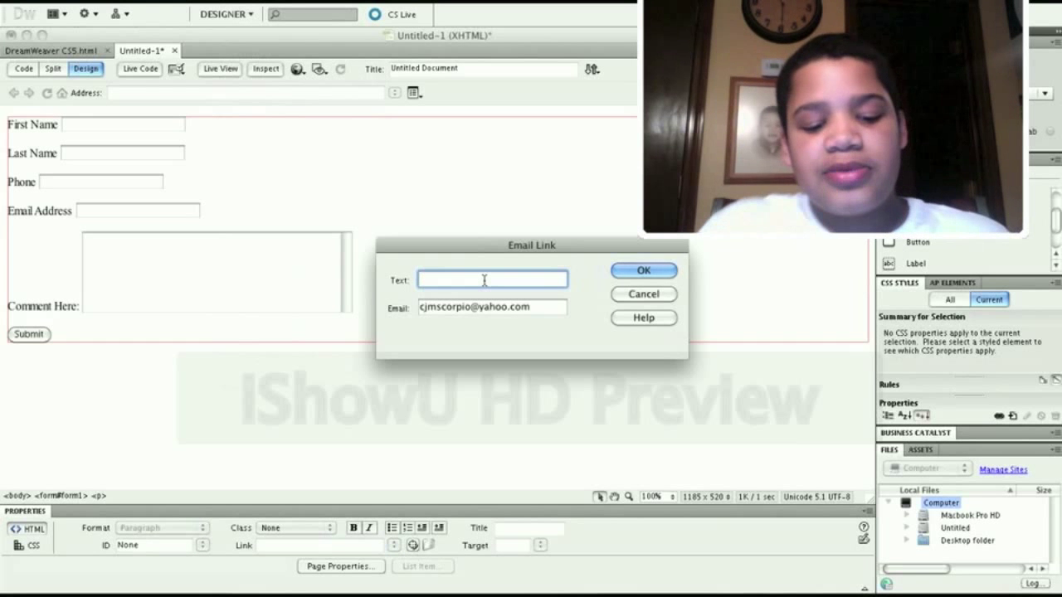
type("Subml")
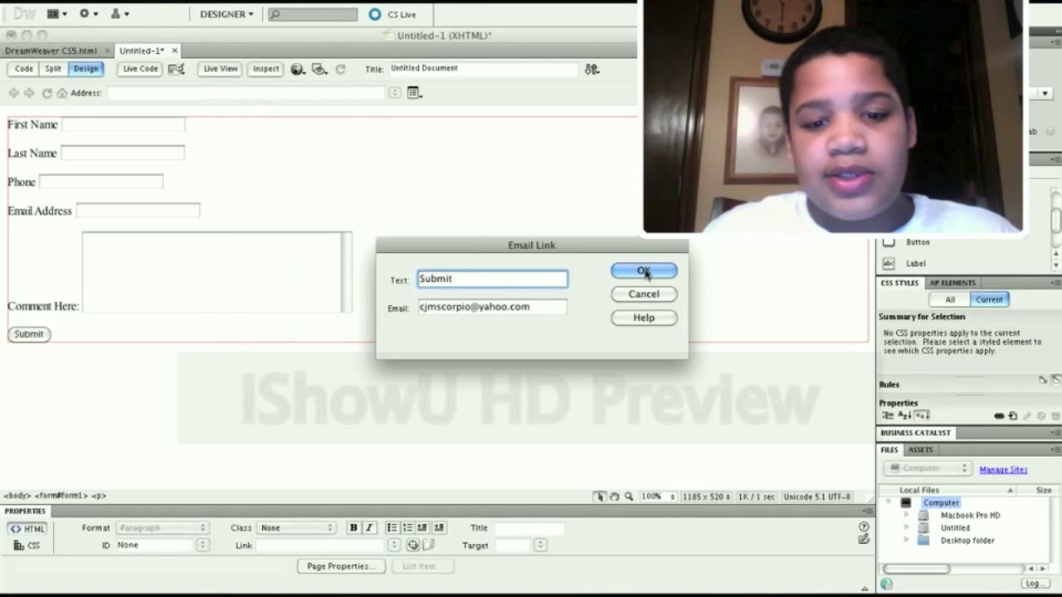
left_click(644, 271)
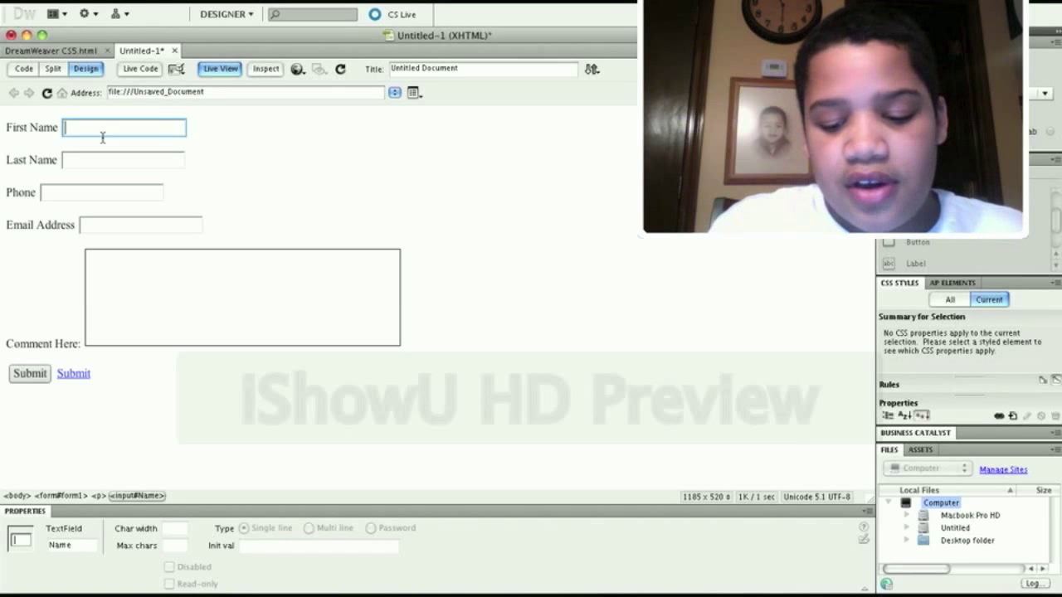
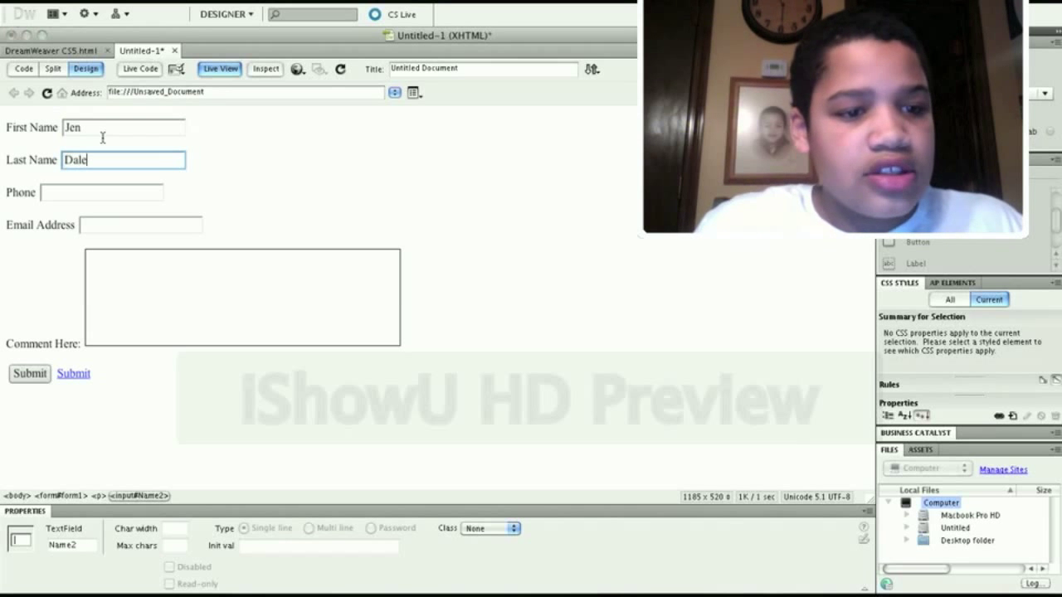
type("85329")
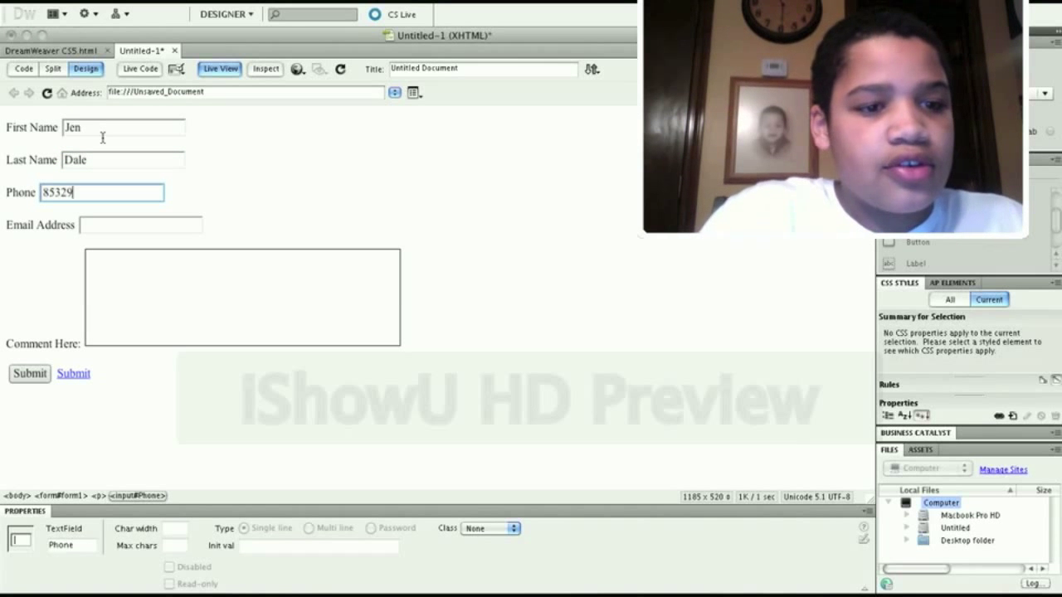
left_click(140, 226)
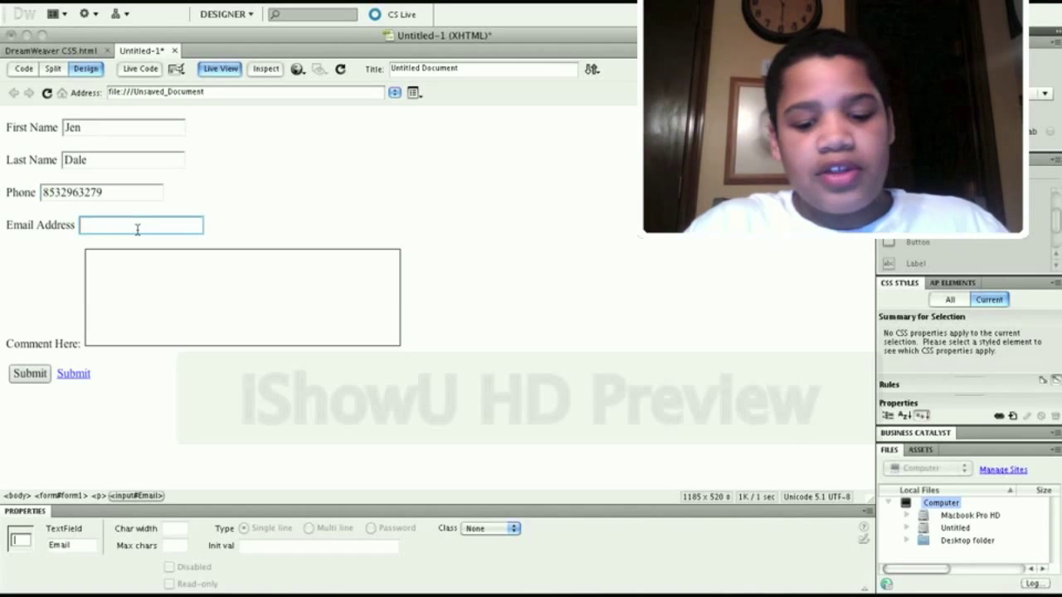
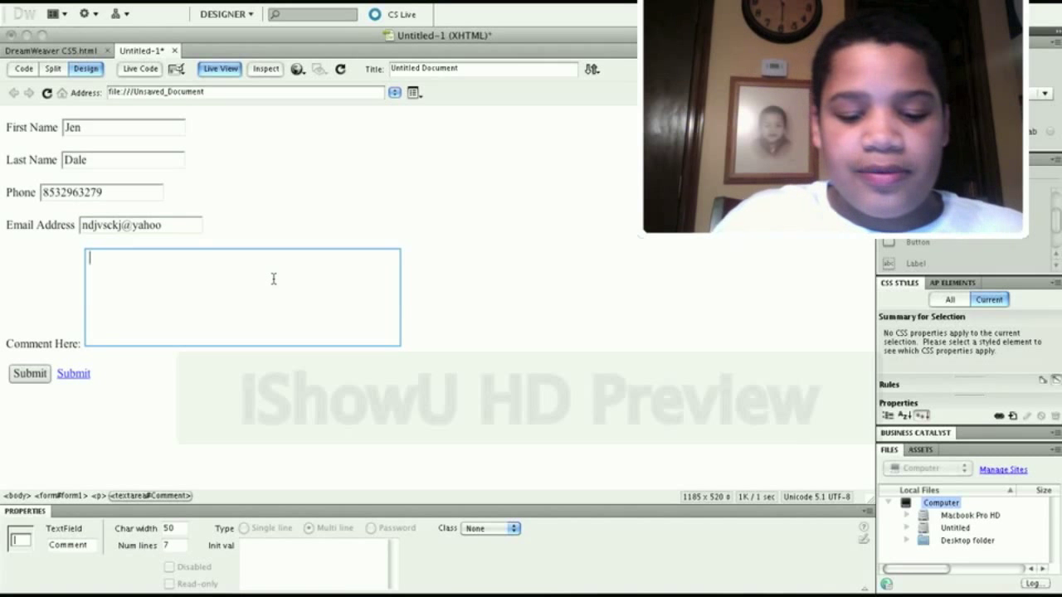
type("Good")
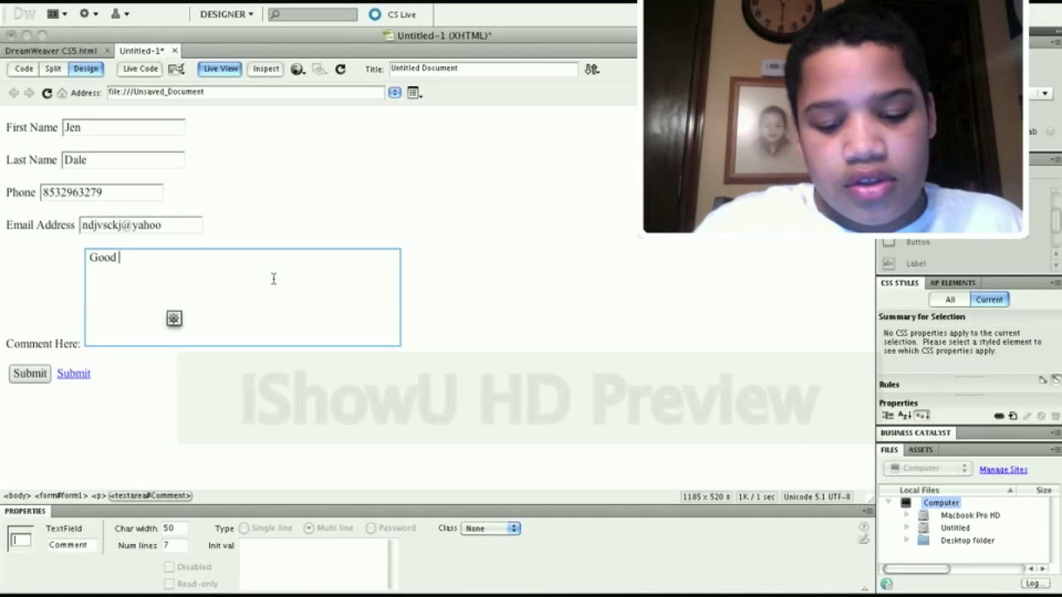
type("job!")
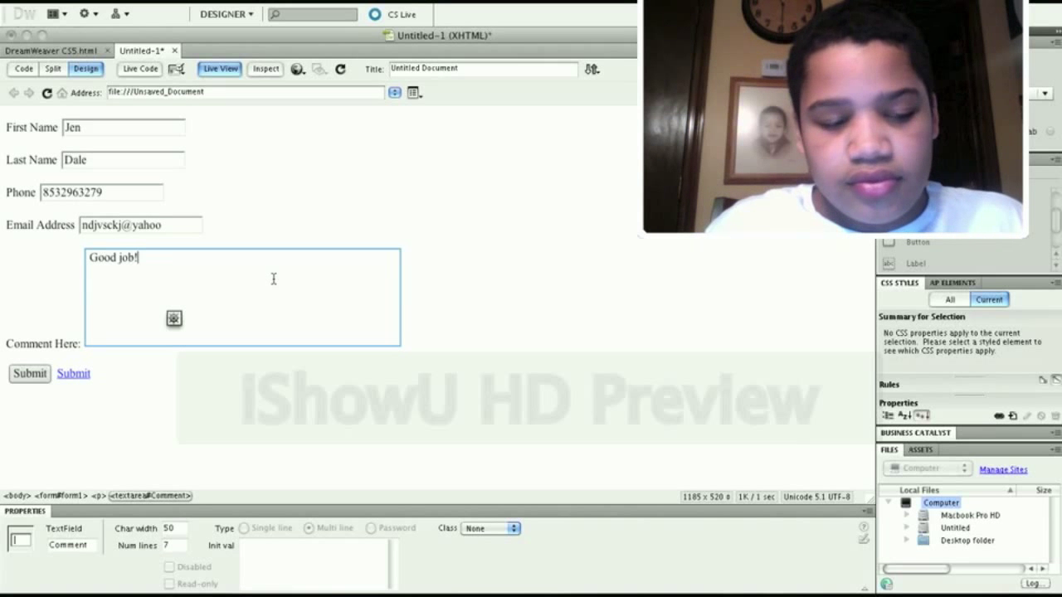
type("!!")
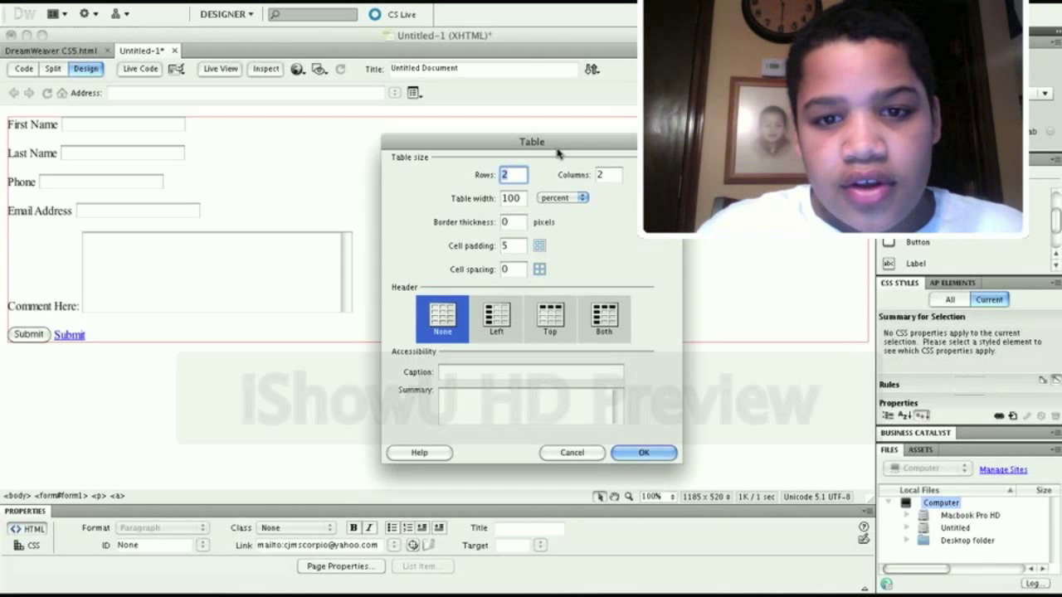
Insert a table with 6 rows, 2 columns and a 5-pixel border thickness.
type("6")
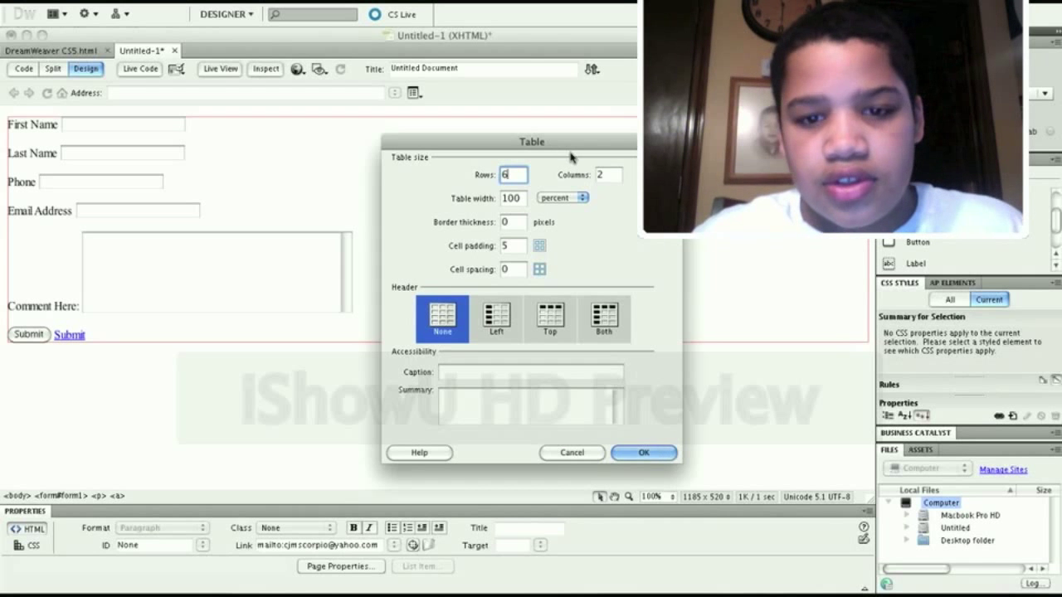
left_click(607, 175)
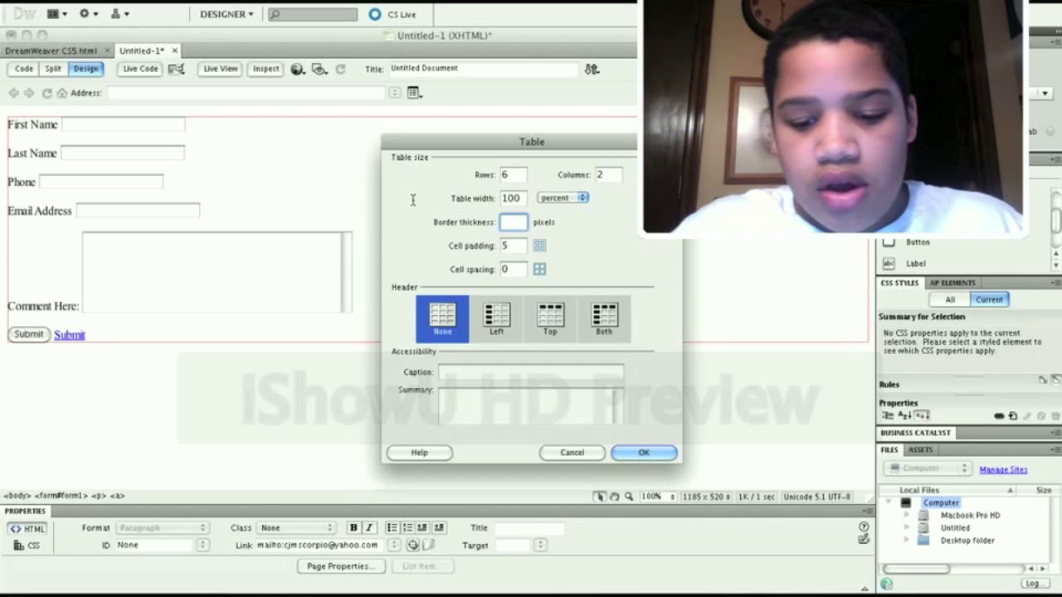
type("5")
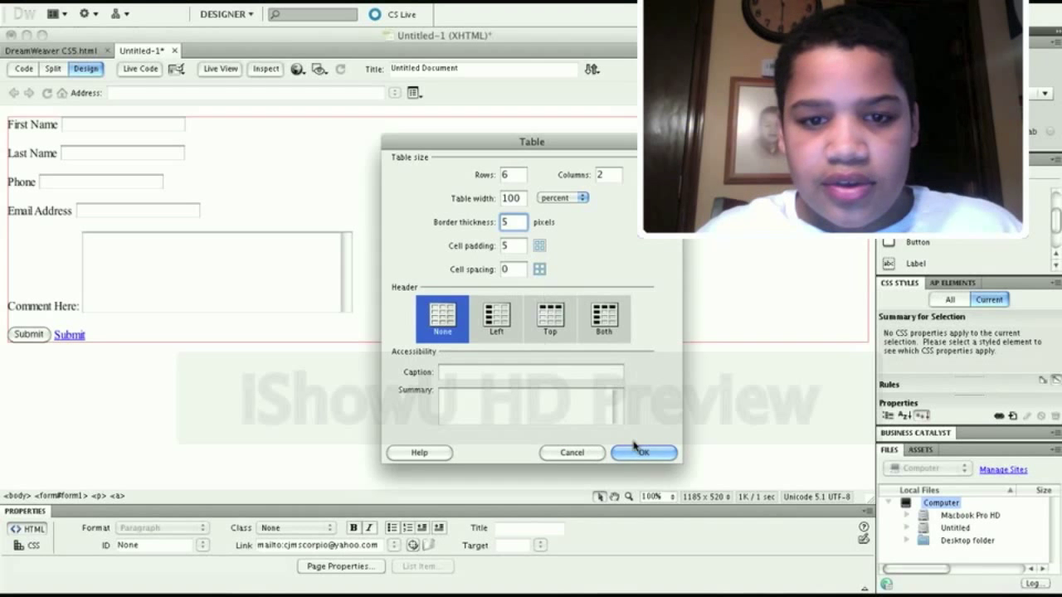
left_click(644, 453)
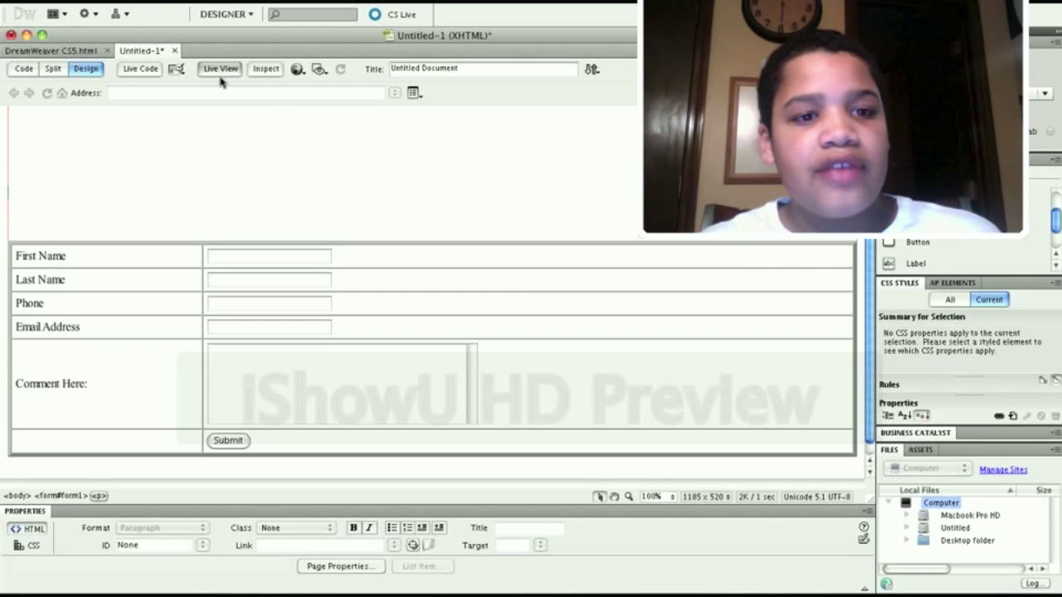
Preview the table-based form in Live View, then show its HTML source in Code view.
left_click(219, 69)
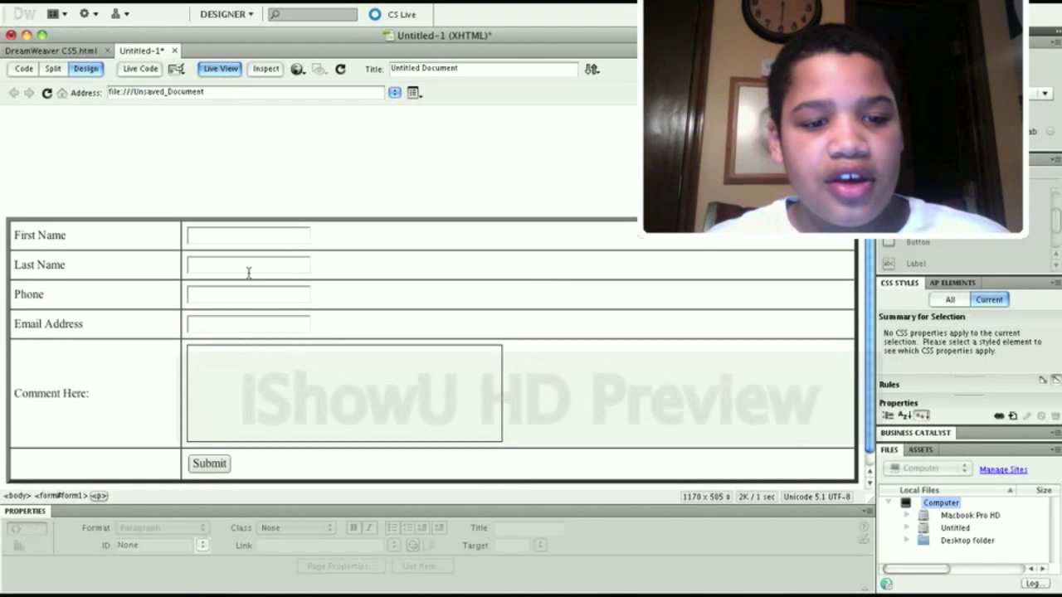
left_click(248, 235)
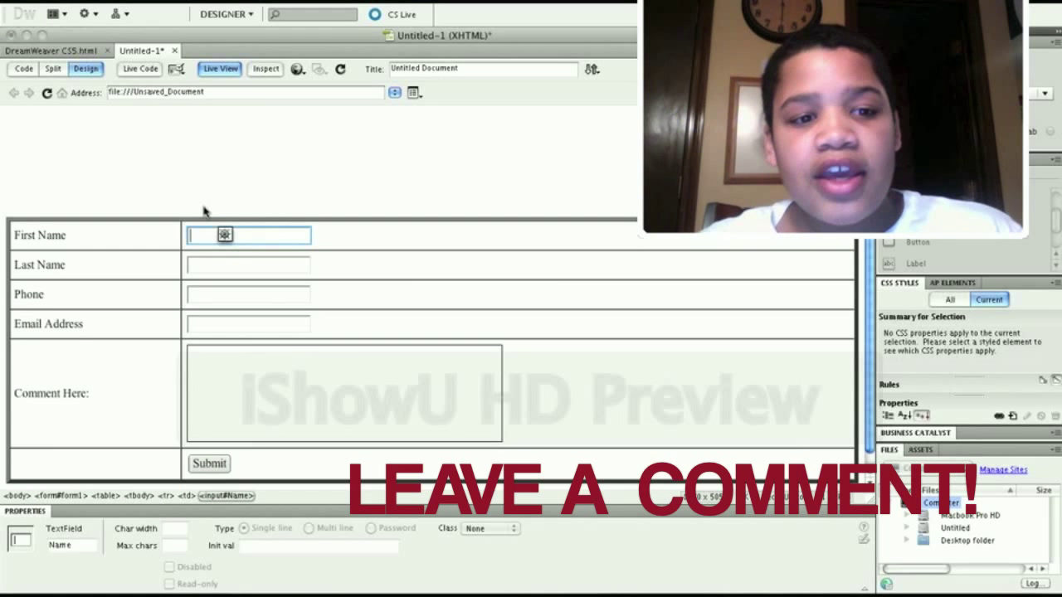
left_click(25, 70)
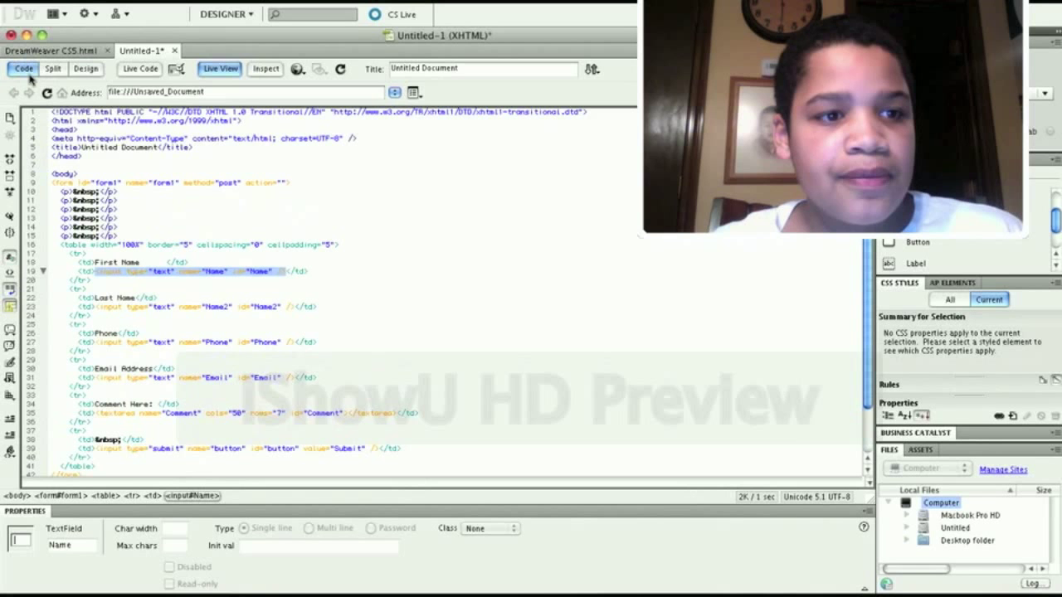
Review the form's table markup in Code view before switching to iWeb.
left_click(67, 67)
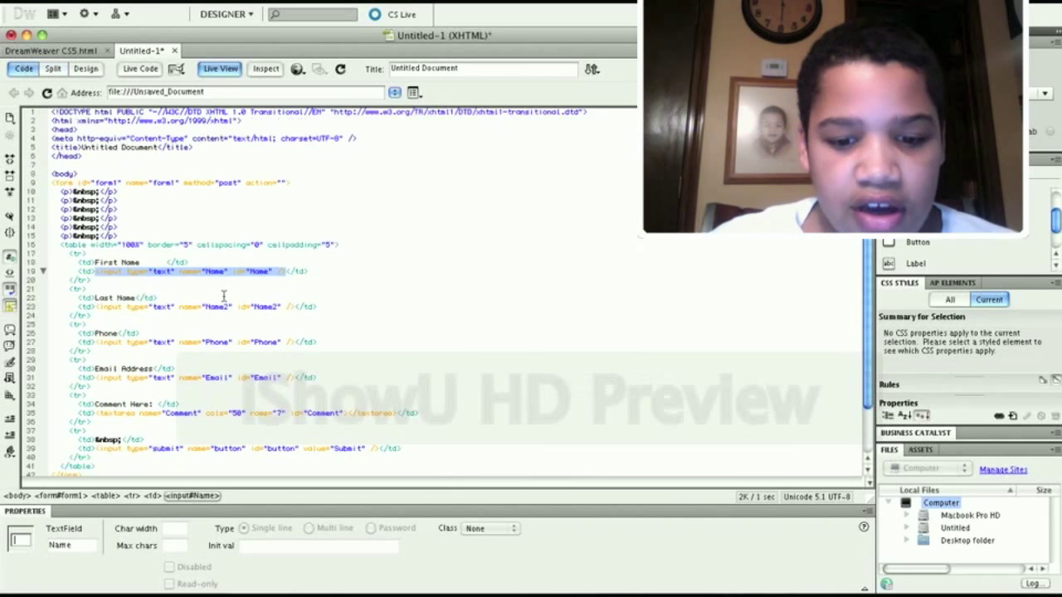
mouse_move(406, 438)
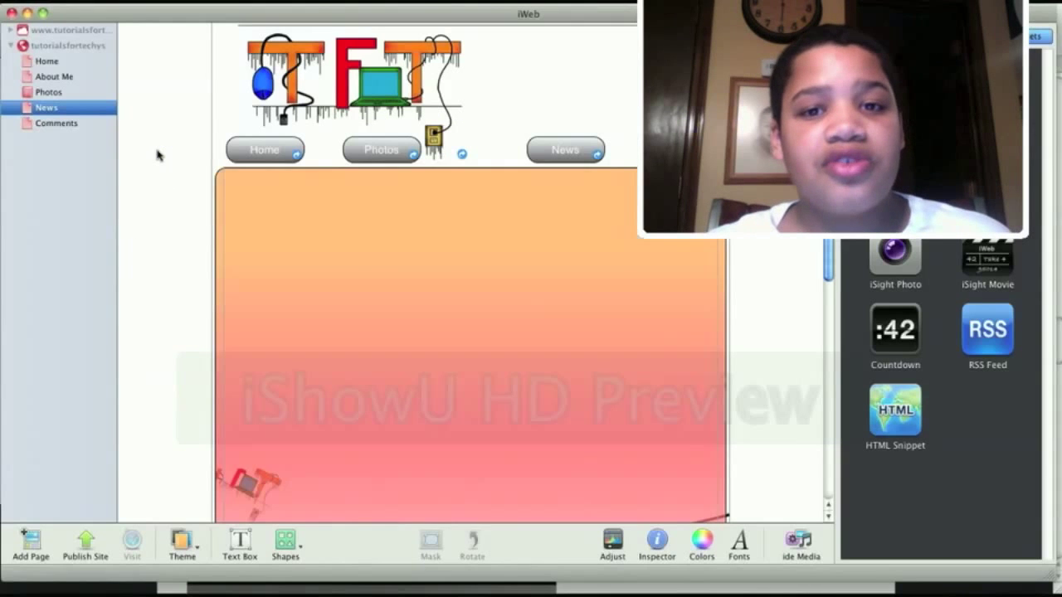
View the Comments page, then add a new page from the Blank template.
left_click(56, 123)
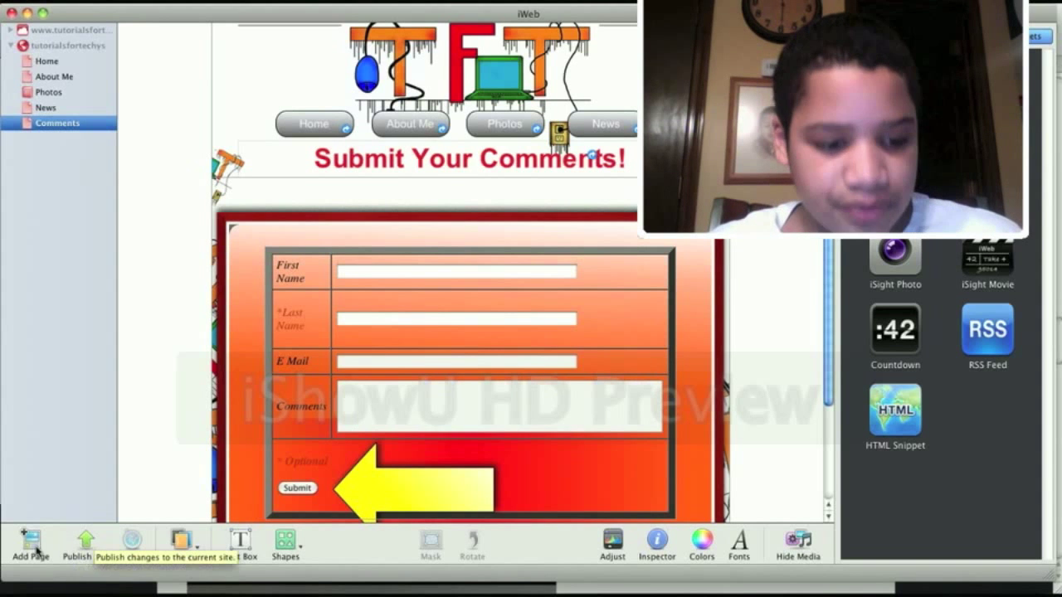
left_click(30, 541)
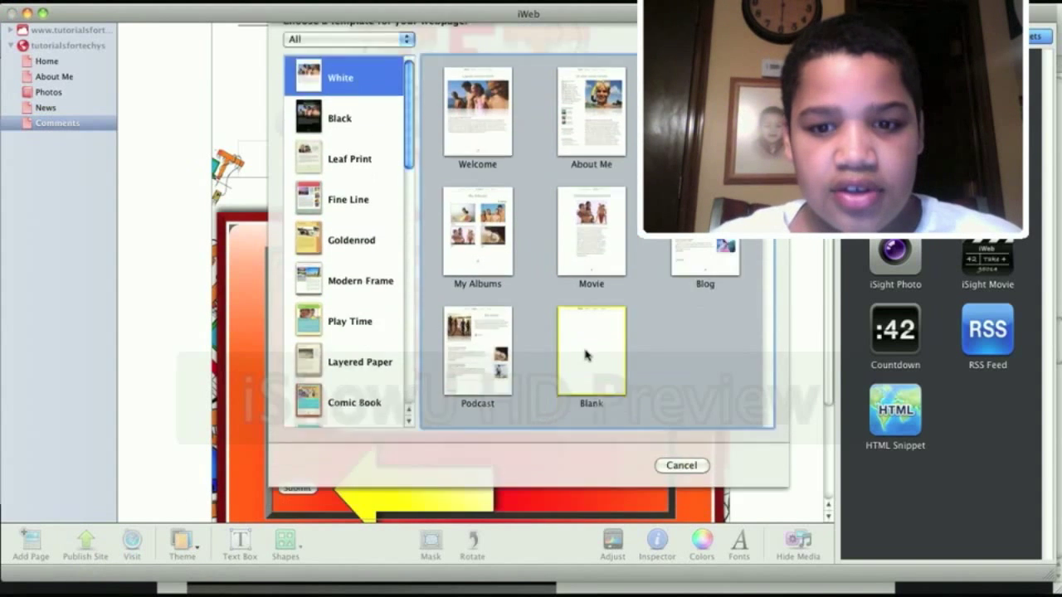
double_click(590, 349)
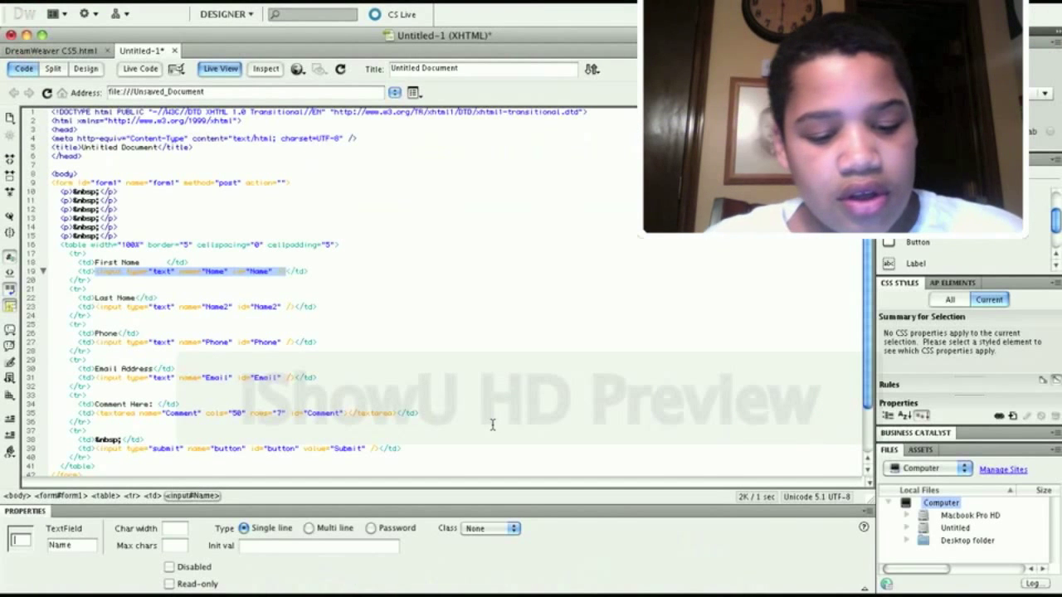
Copy all of the form page's HTML code via the right-click menu.
right_click(491, 424)
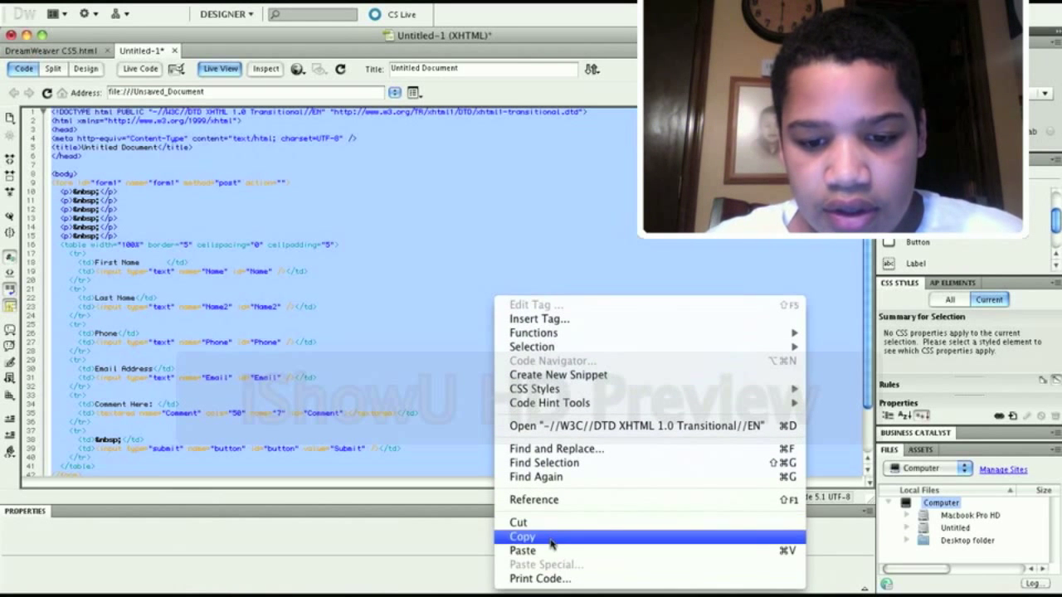
left_click(521, 535)
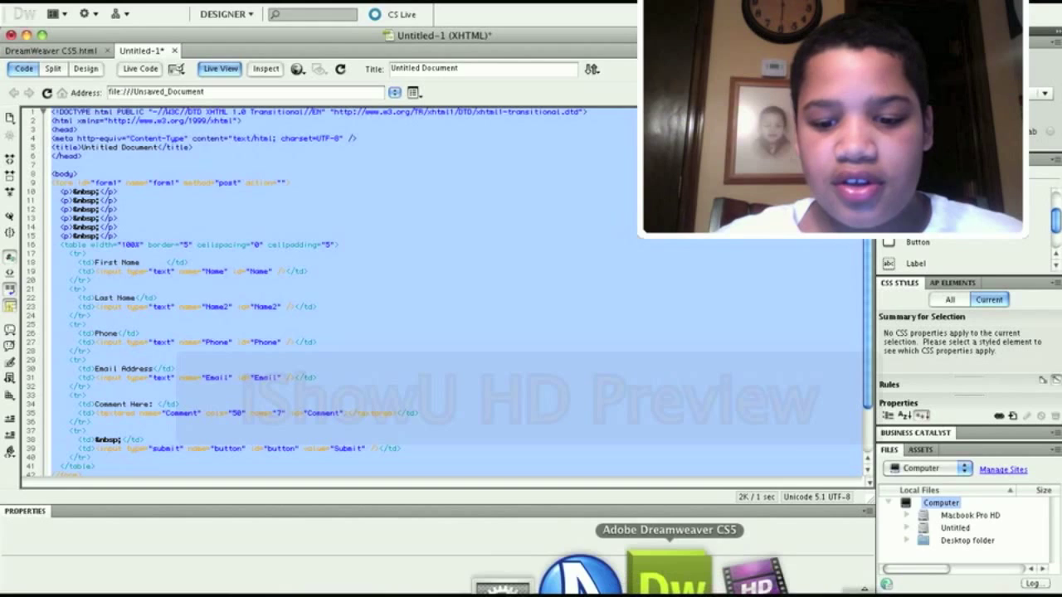